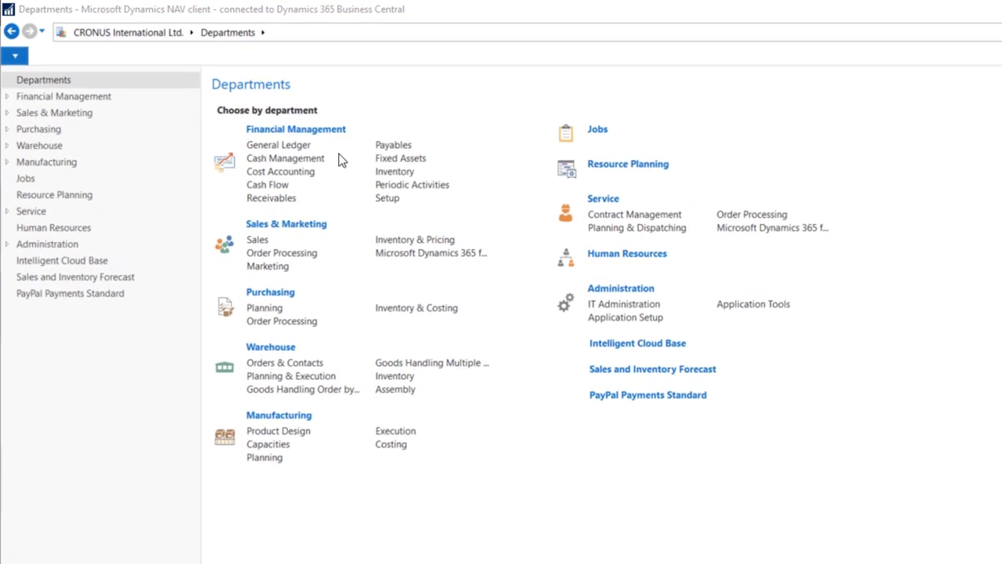
# Navigate to Cash Management and open Payment Reconciliation Journals
pyautogui.click(285, 157)
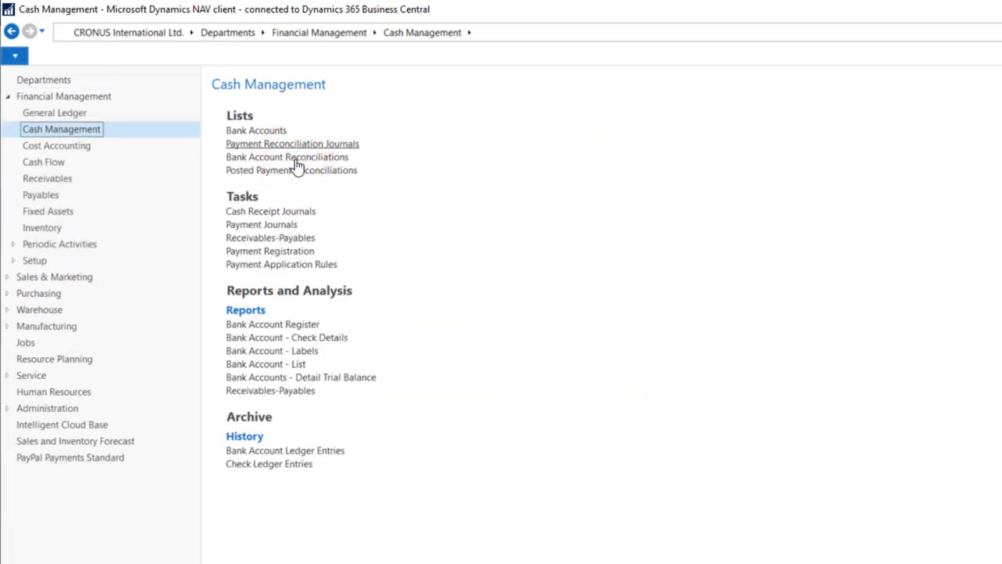
pyautogui.moveTo(341, 150)
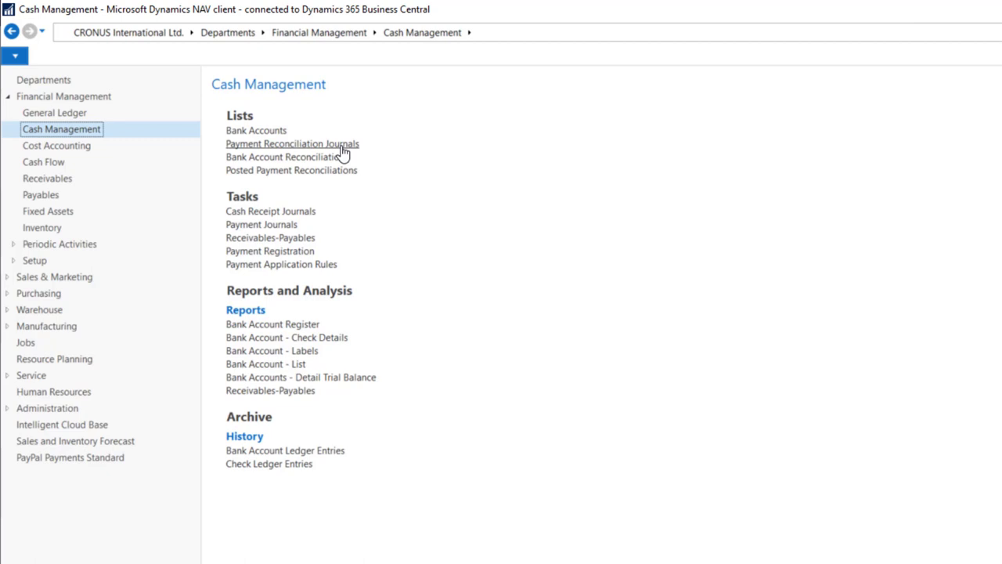
pyautogui.click(292, 144)
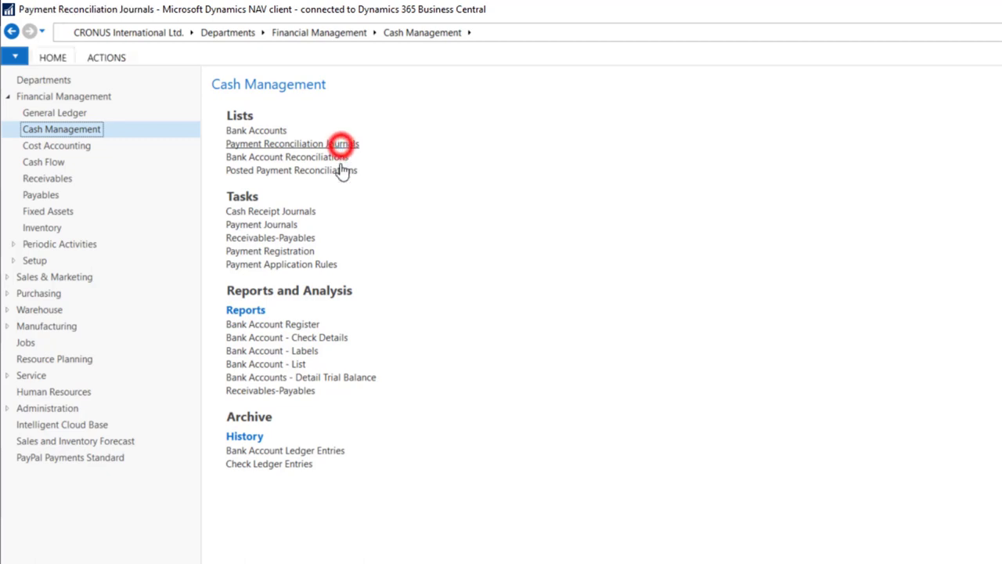
# Start a new journal, bringing up the Payment Bank Account List
pyautogui.click(291, 144)
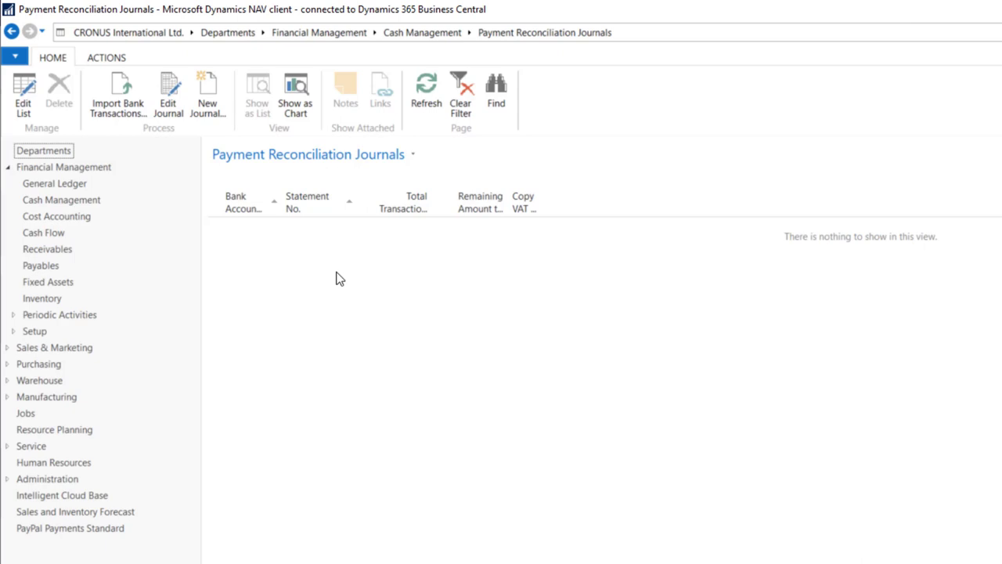
pyautogui.moveTo(494, 267)
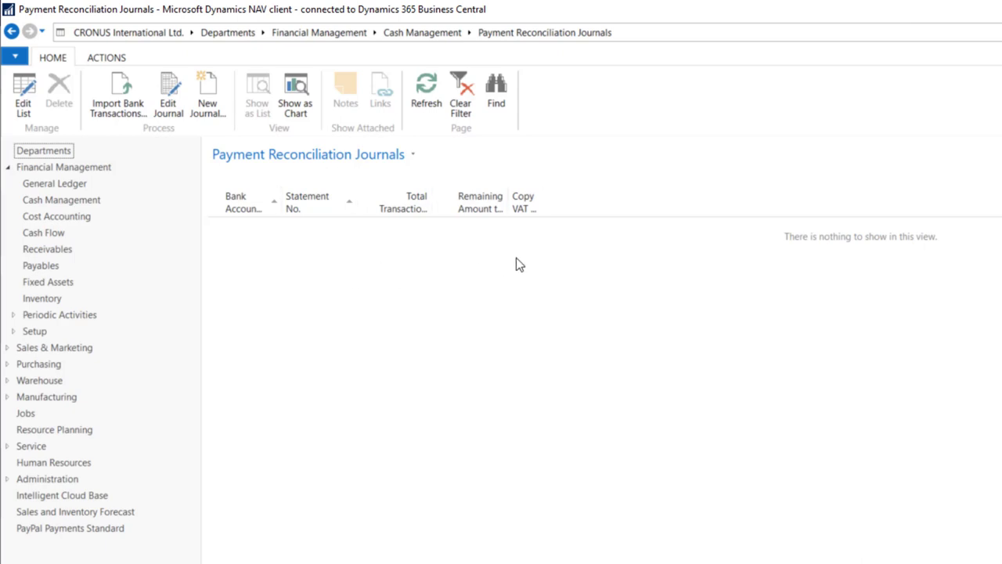
pyautogui.moveTo(364, 241)
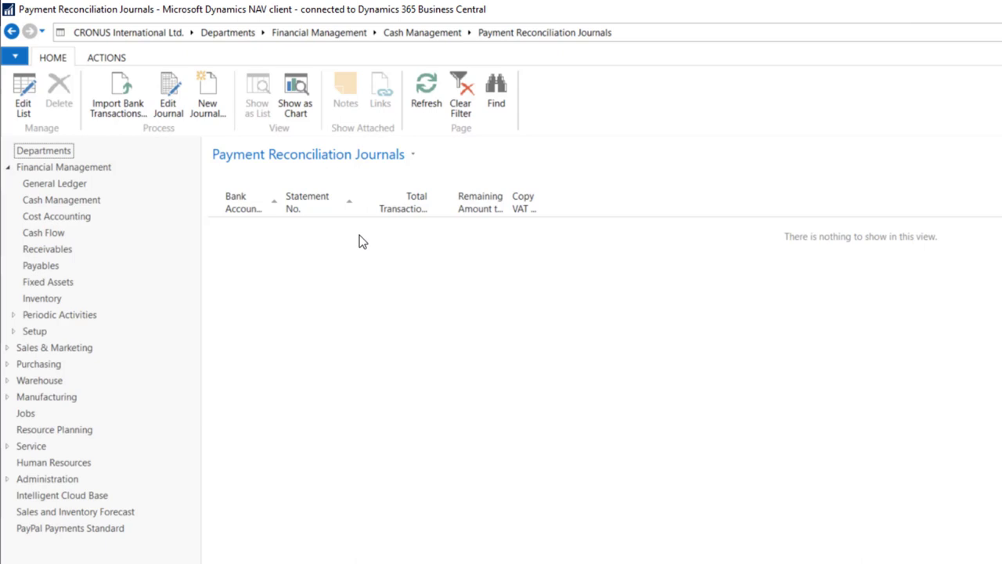
pyautogui.moveTo(413, 244)
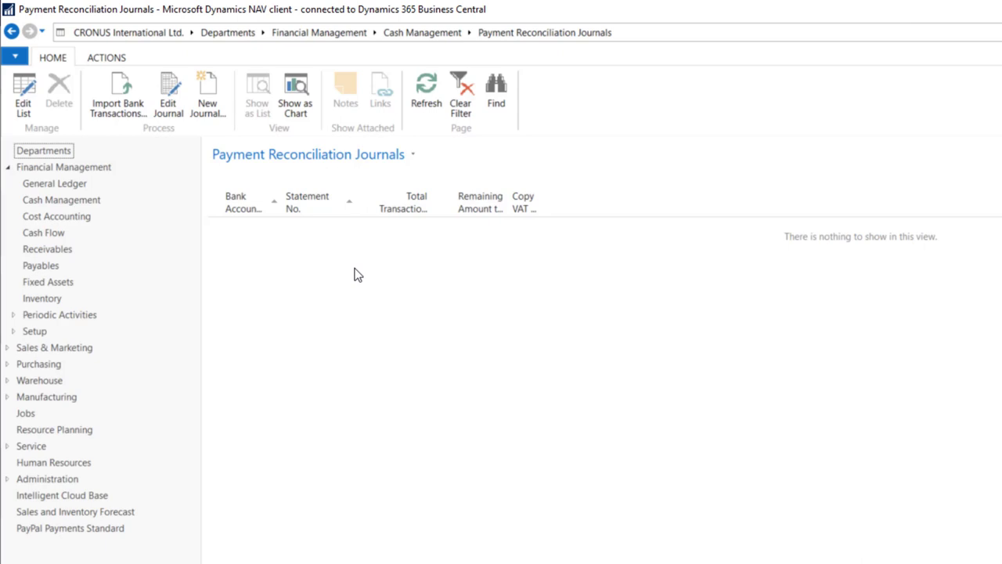
pyautogui.moveTo(340, 252)
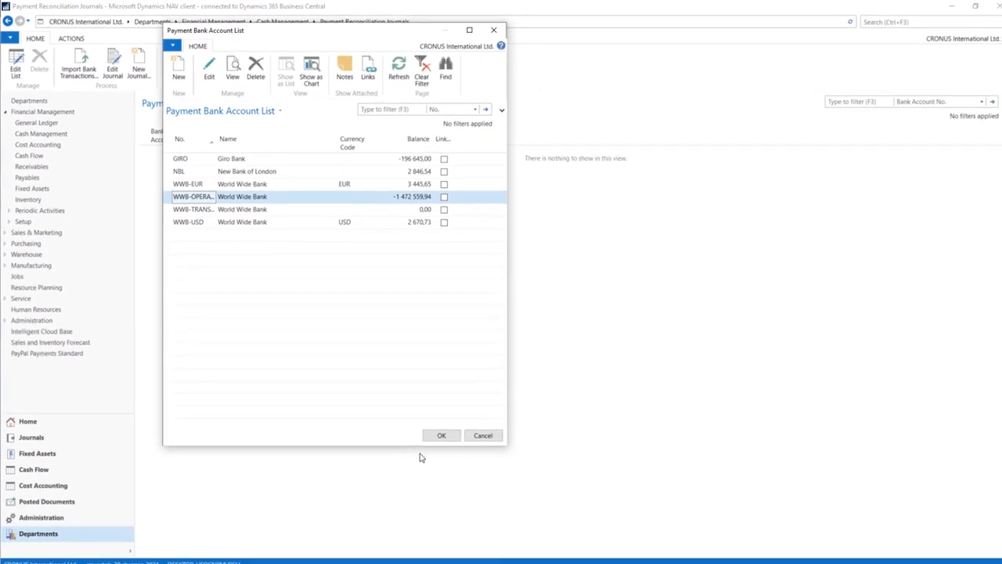
# Create the new reconciliation journal for the WWB-OPERATING bank account
pyautogui.click(442, 436)
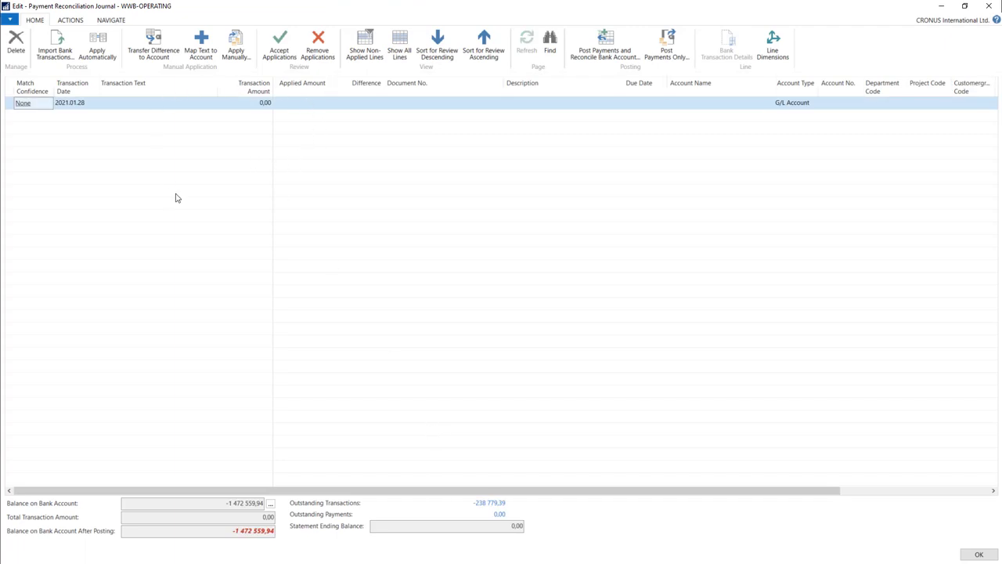
pyautogui.moveTo(388, 232)
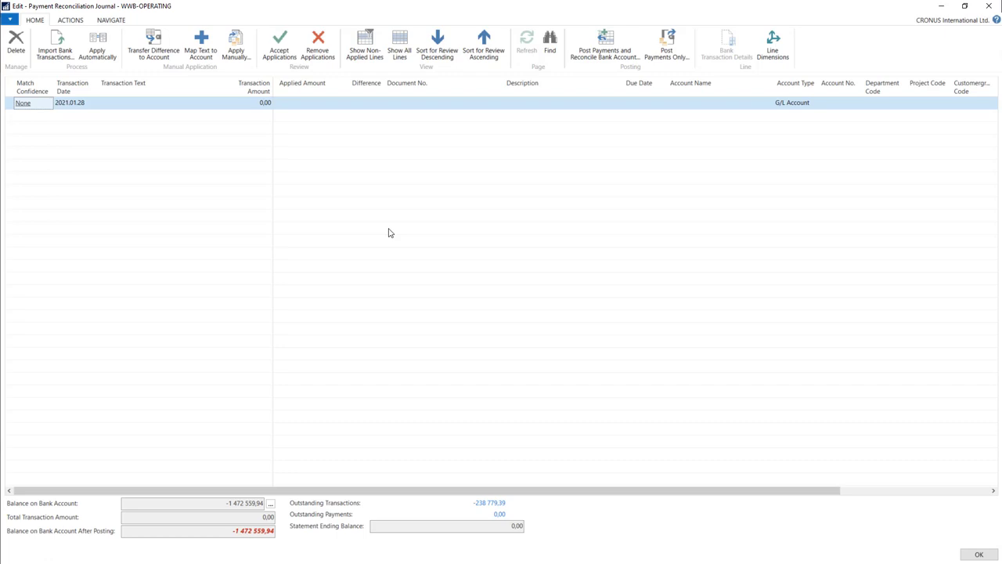
pyautogui.moveTo(163, 116)
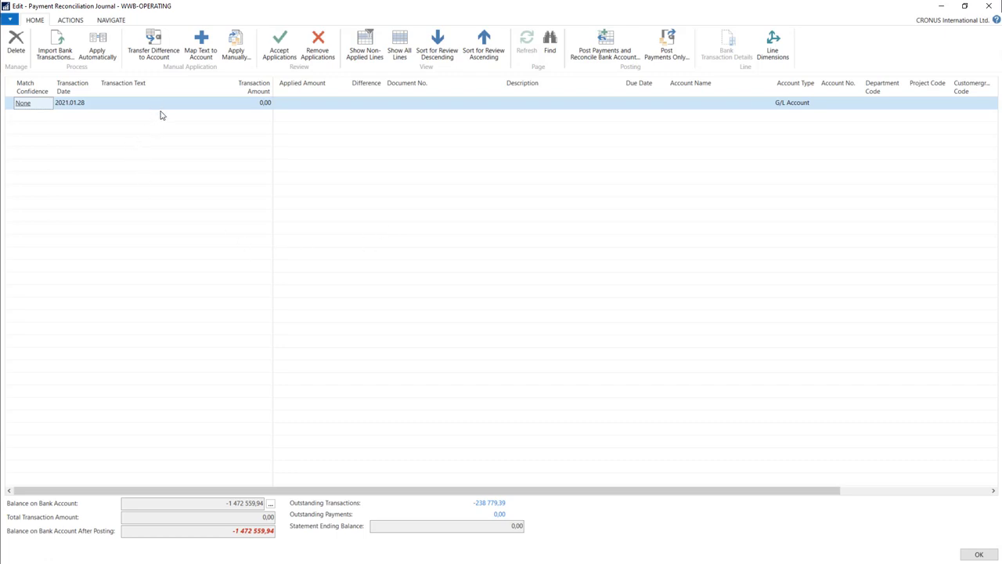
pyautogui.moveTo(307, 108)
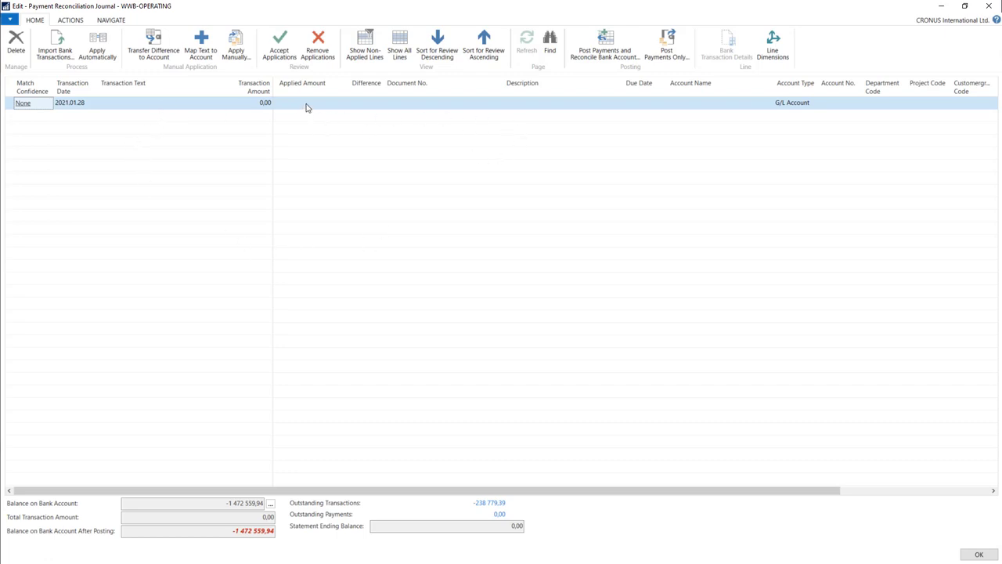
pyautogui.moveTo(539, 200)
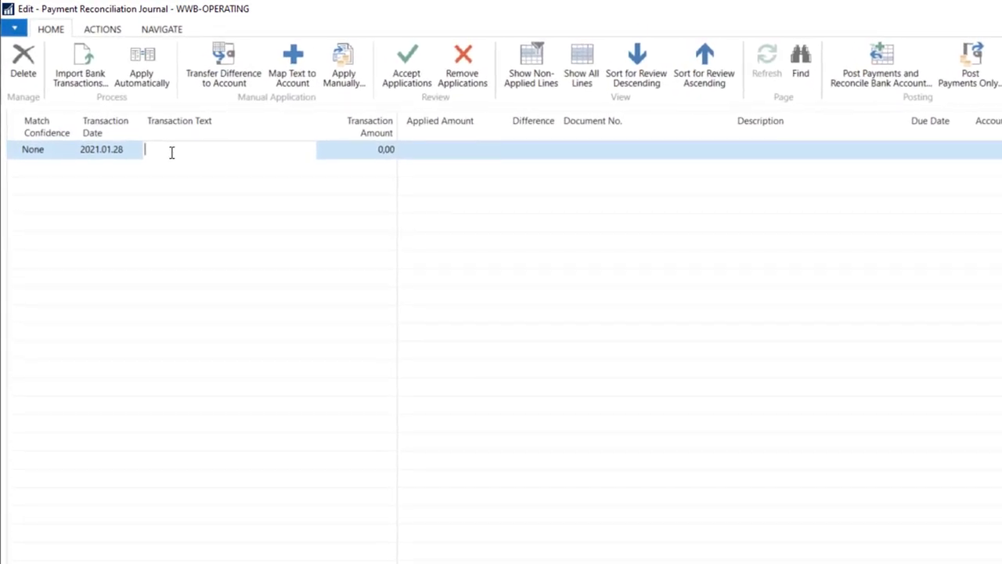
# Enter four lines with texts bank fee, transaction fee, payment for inv. and inv
pyautogui.write('ba')
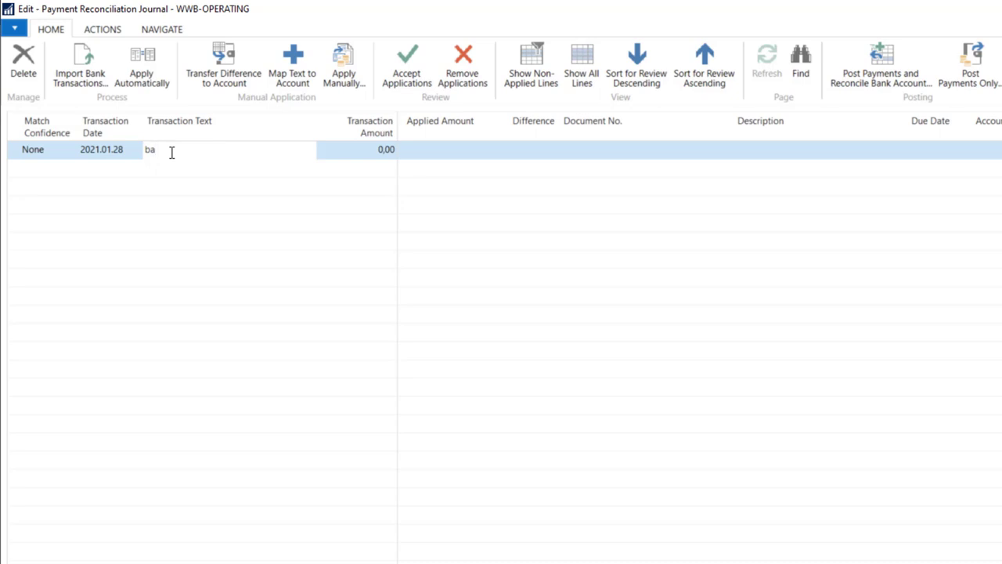
pyautogui.write('nk fee')
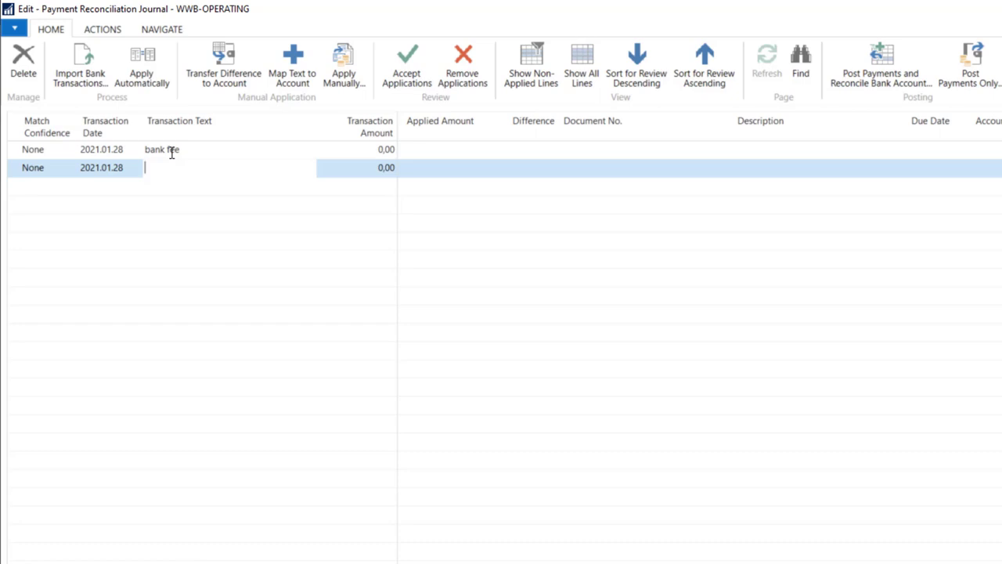
pyautogui.write('transaction fee')
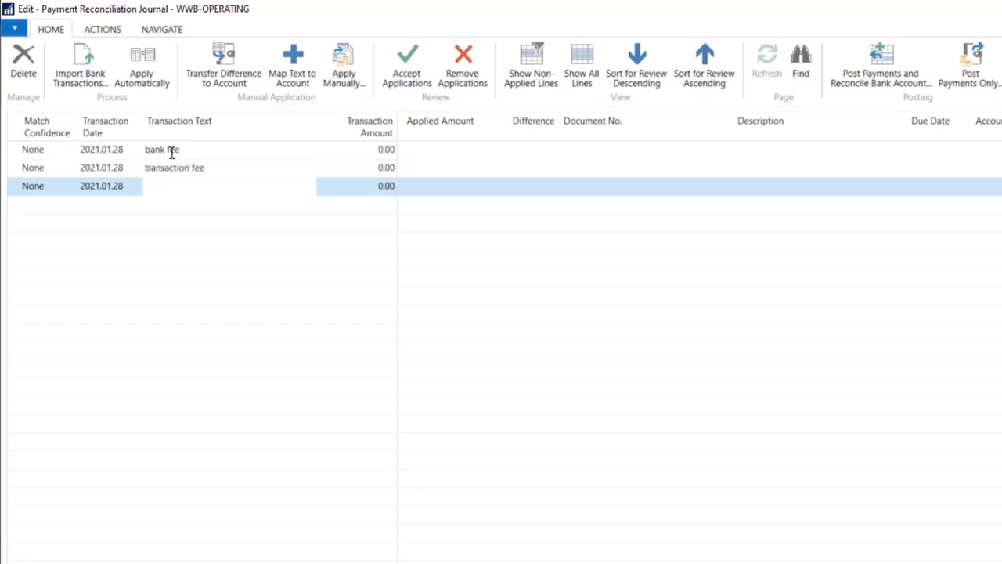
pyautogui.write('pa')
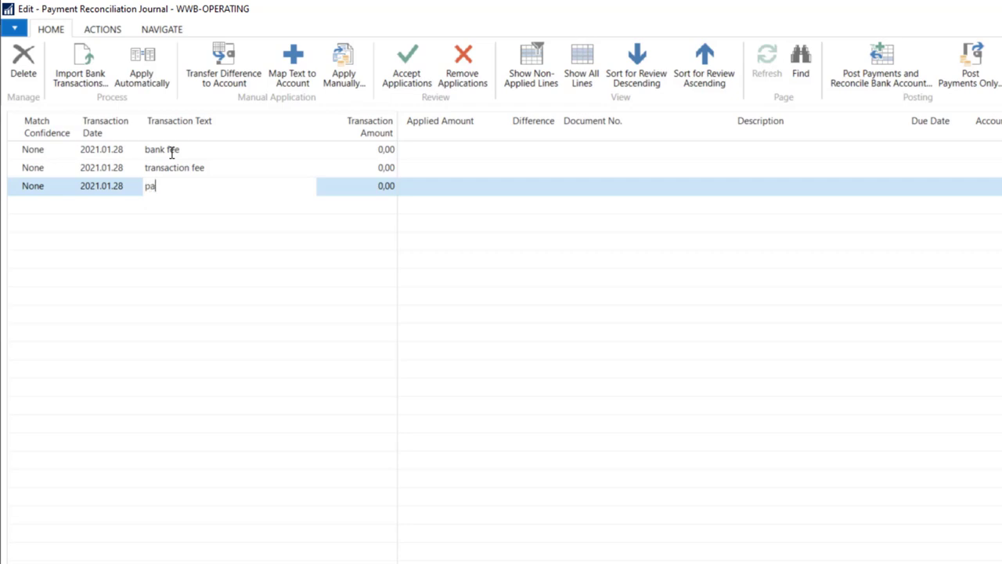
pyautogui.write('ymat')
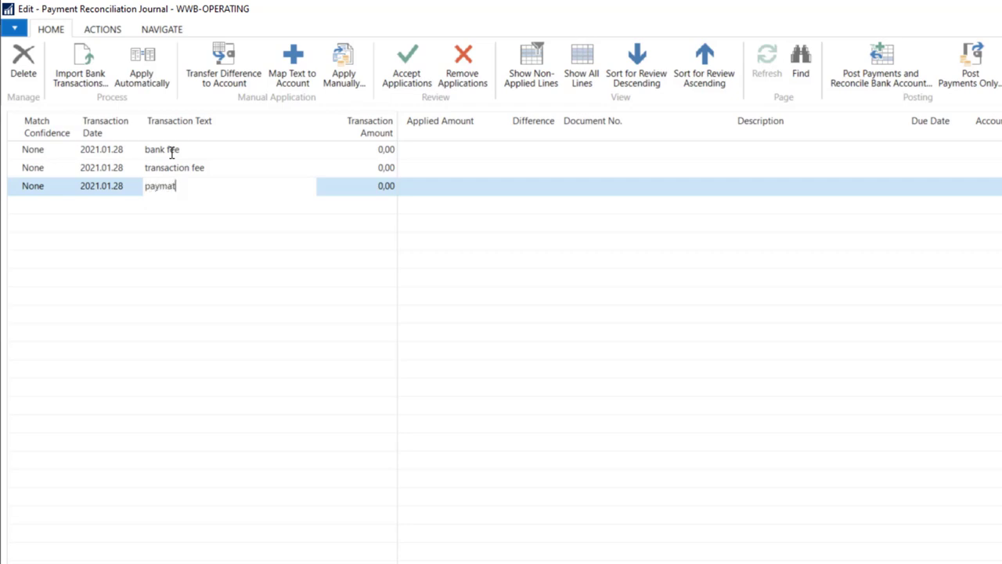
pyautogui.press('Backspace')
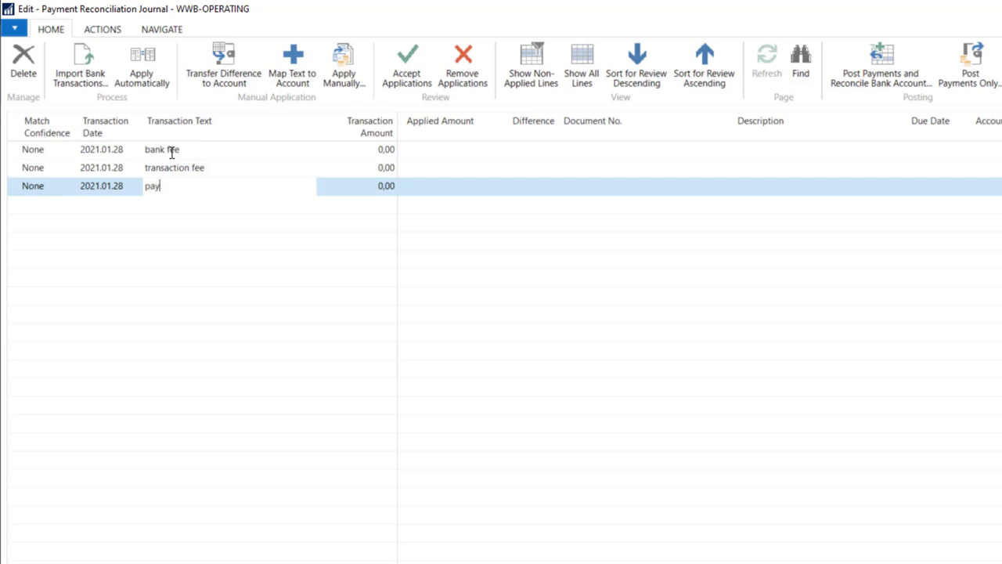
pyautogui.write('ment for inv:')
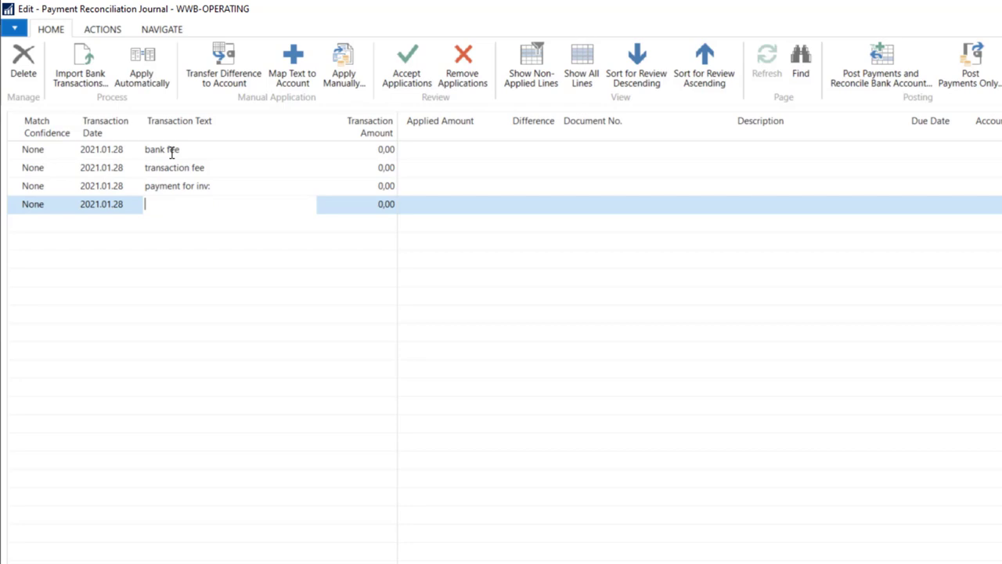
pyautogui.write('inv:')
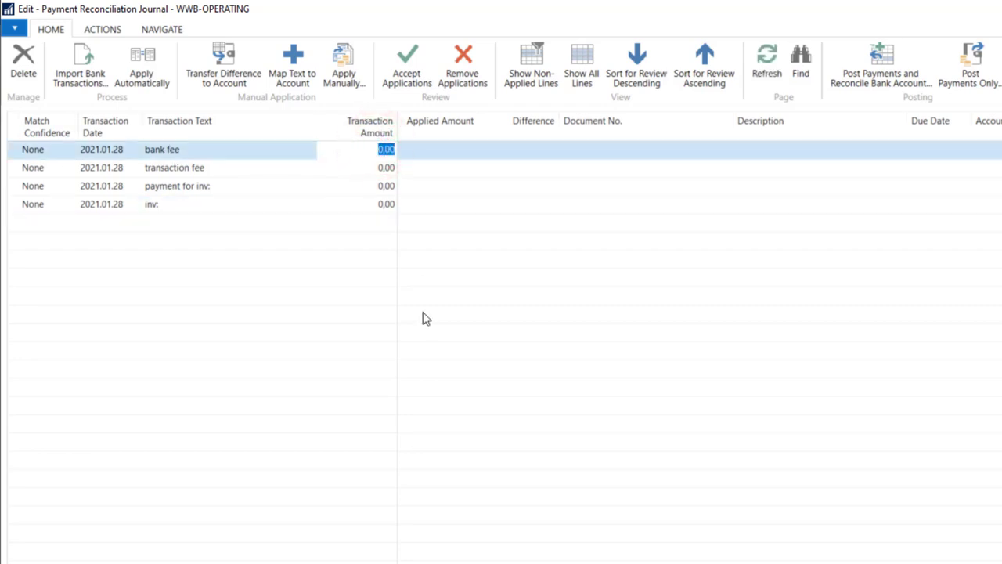
# Enter transaction amounts 100 and -2 000 and review each line's difference
pyautogui.write('100')
pyautogui.click(357, 167)
pyautogui.write('12')
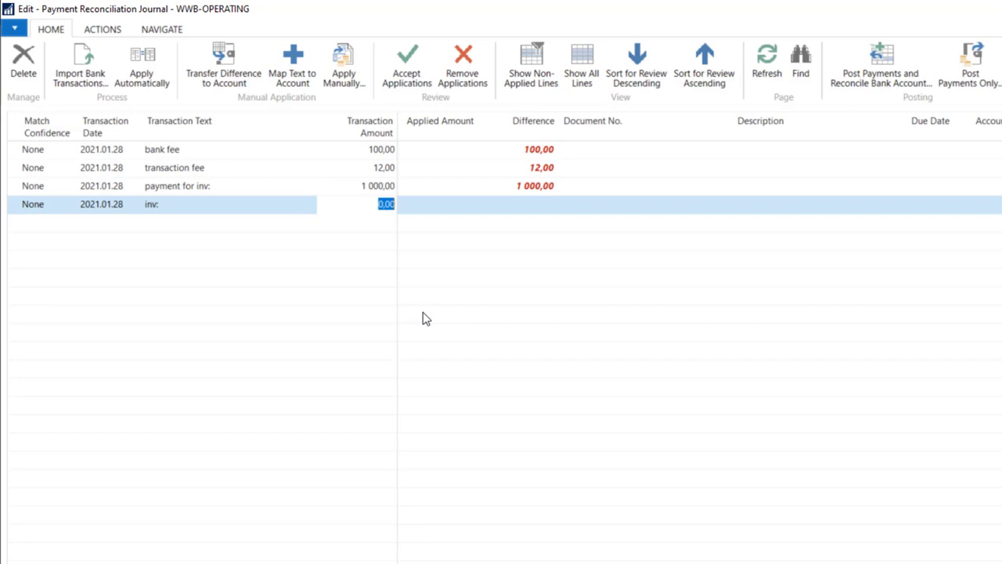
pyautogui.write('-20')
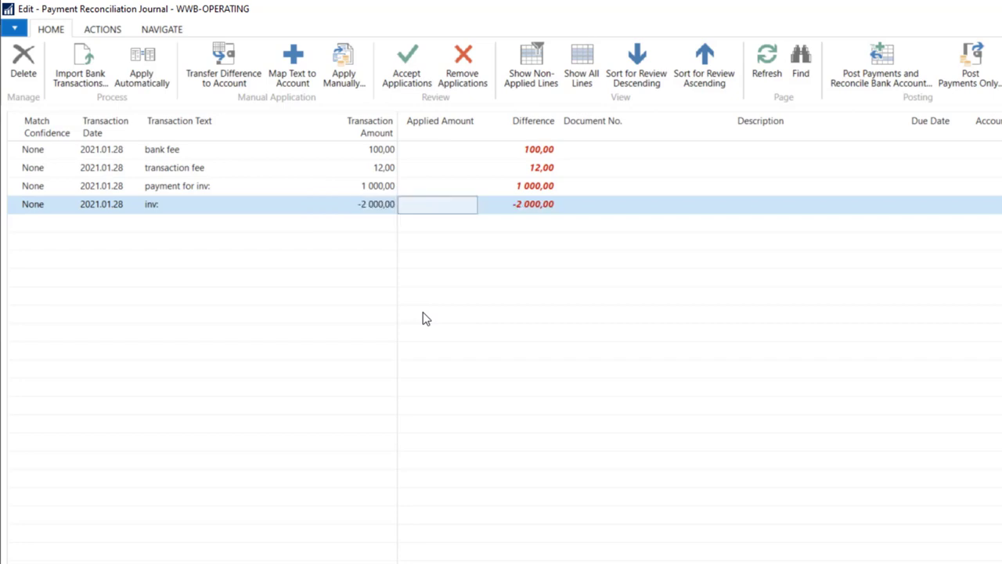
pyautogui.moveTo(384, 204)
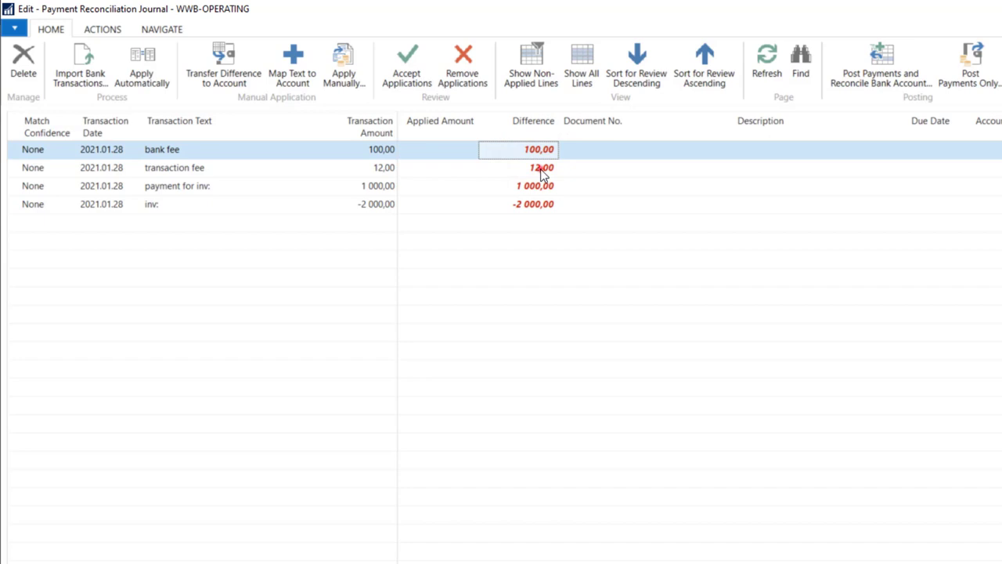
pyautogui.click(533, 185)
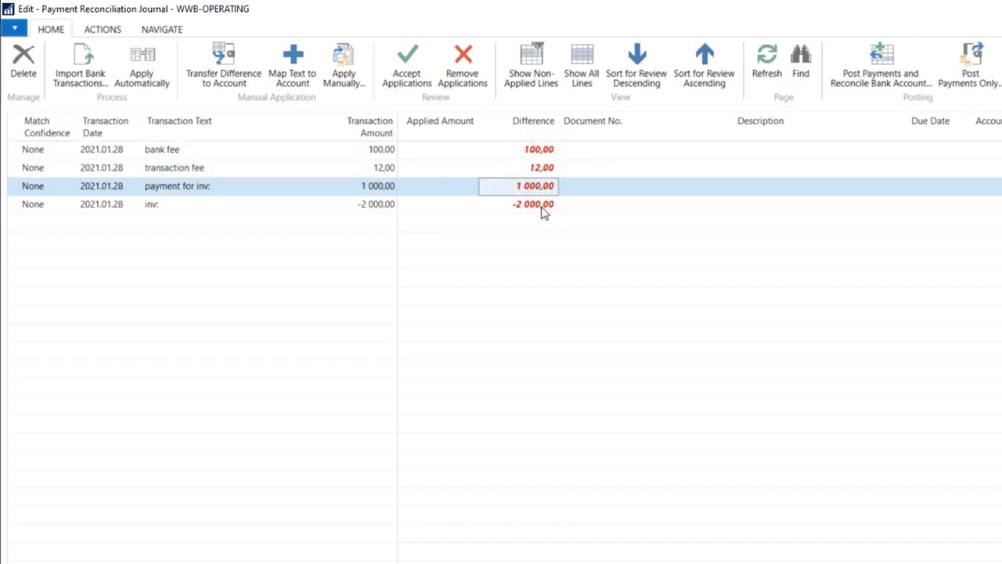
pyautogui.click(538, 149)
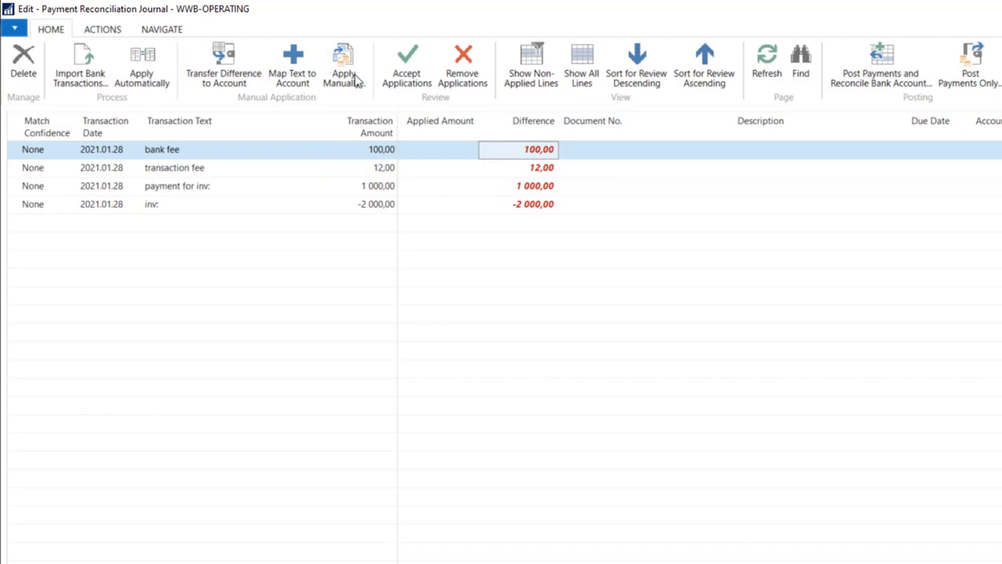
pyautogui.moveTo(509, 194)
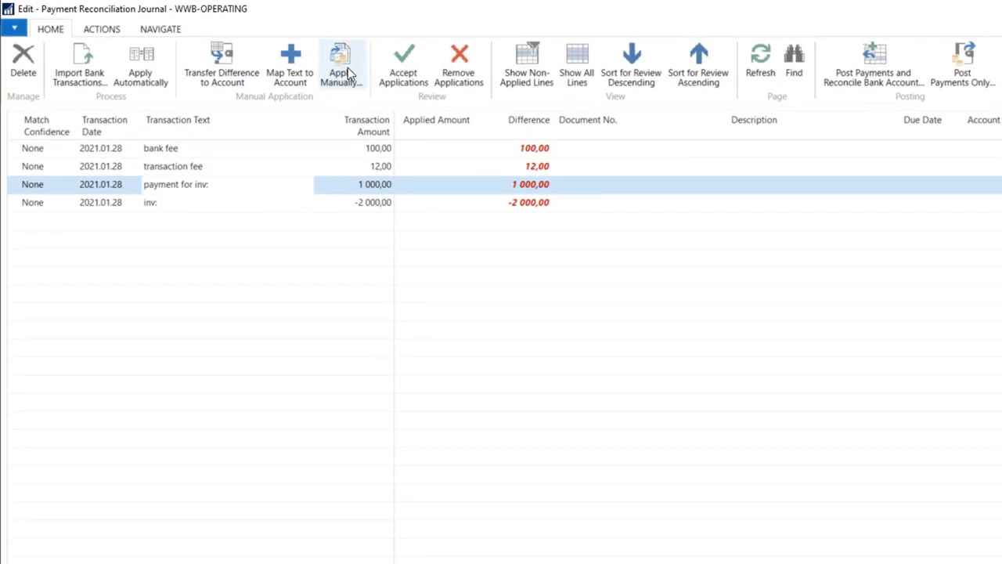
# Manually apply the 1 000 payment line to Selangorian Ltd.'s Order 101007
pyautogui.click(341, 64)
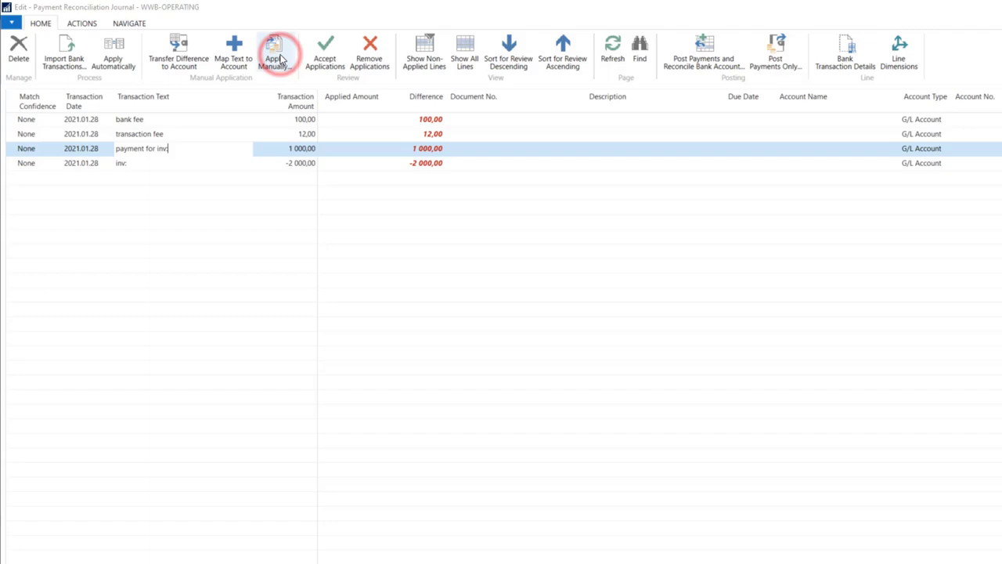
pyautogui.click(275, 53)
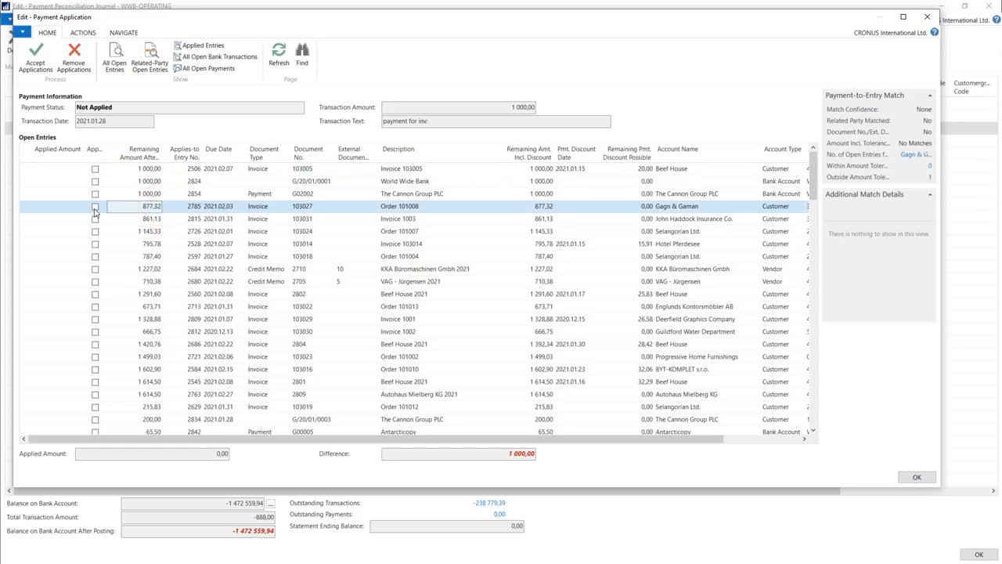
pyautogui.click(93, 207)
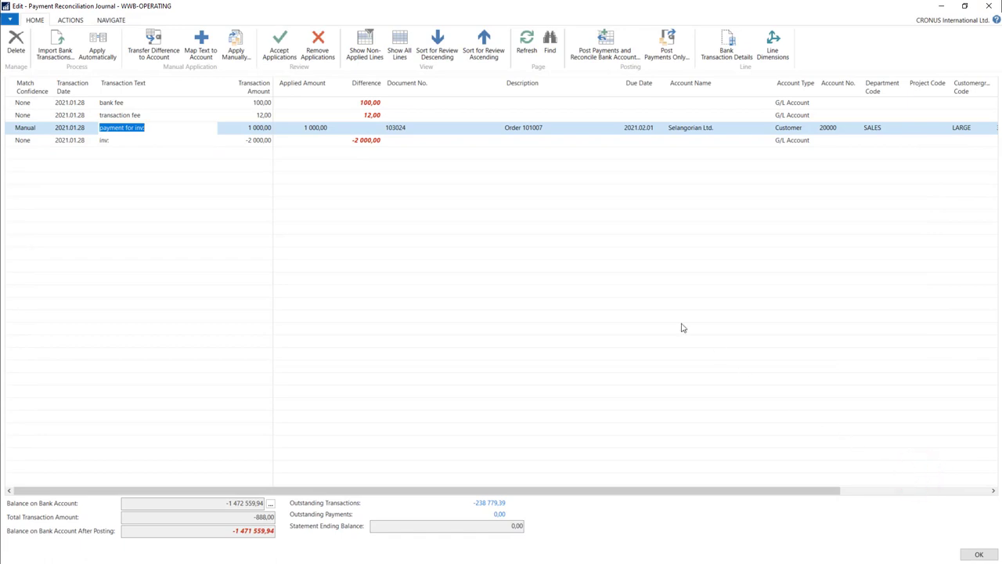
# Manually apply the -2 000 inv. line to KKA Büromaschinen's invoice 2709
pyautogui.click(368, 128)
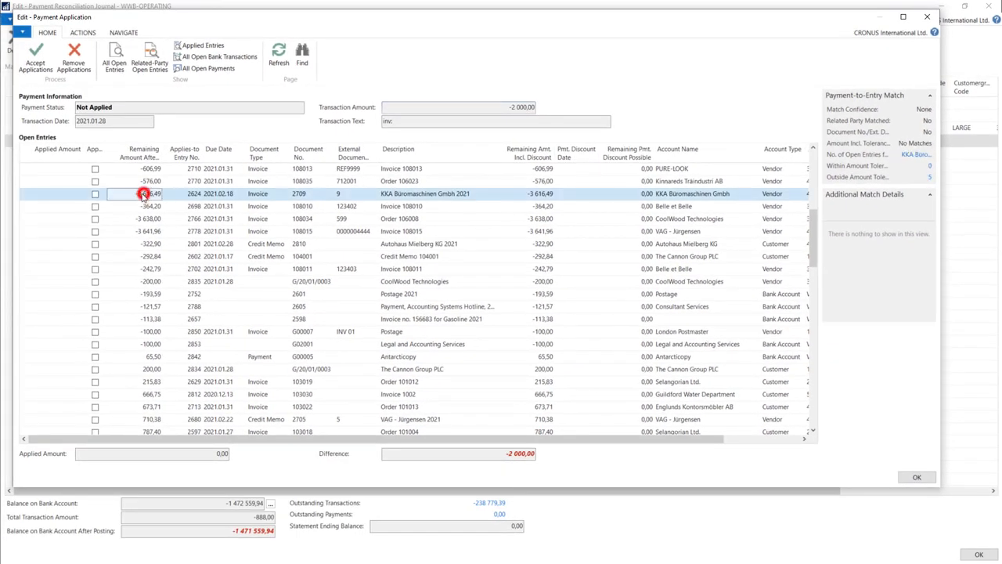
pyautogui.click(94, 195)
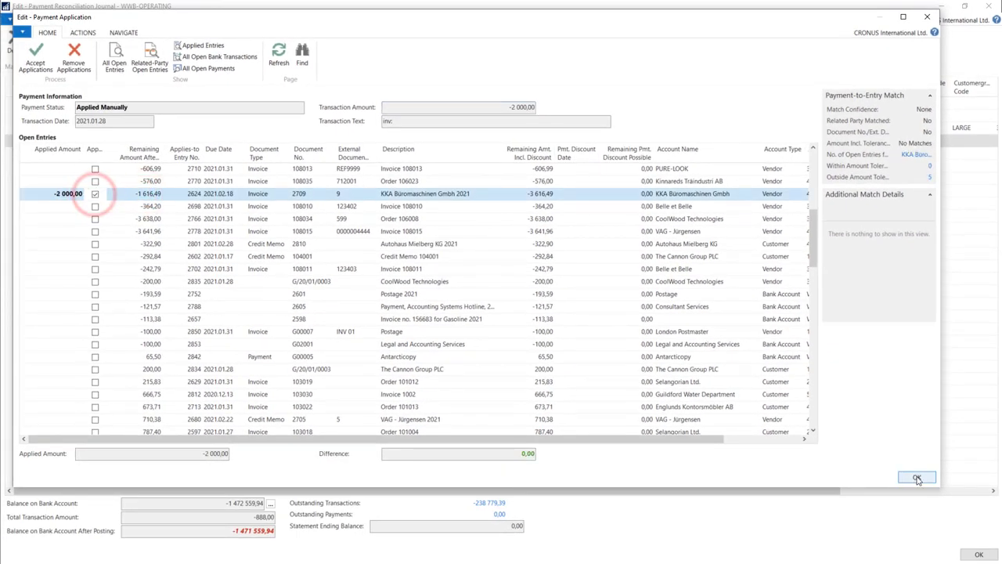
pyautogui.click(917, 480)
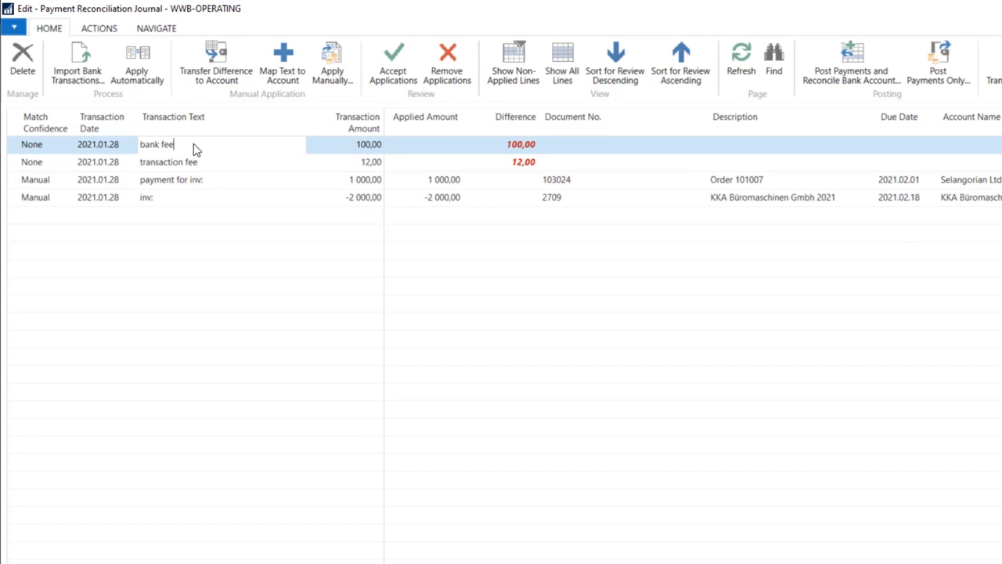
pyautogui.moveTo(310, 150)
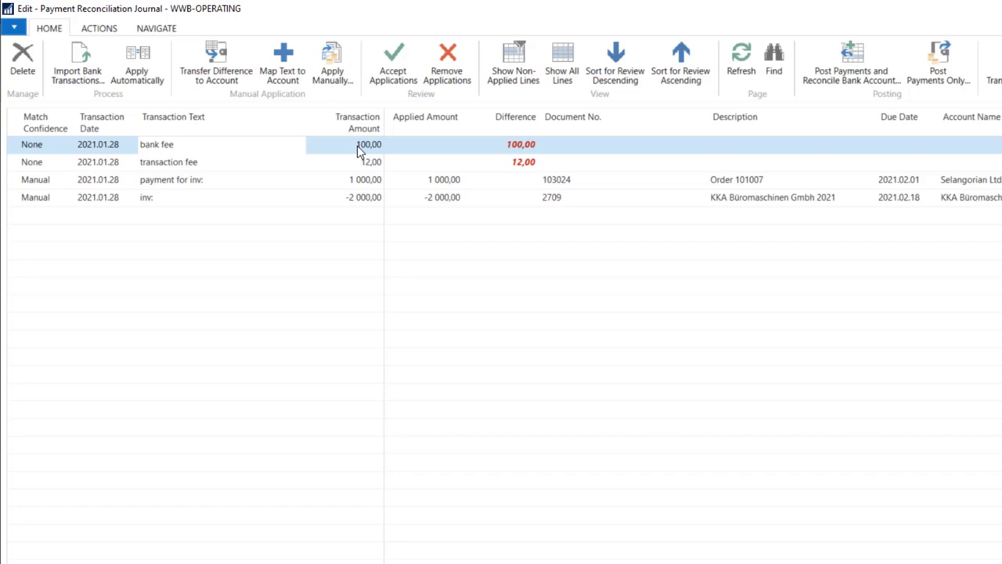
pyautogui.click(368, 144)
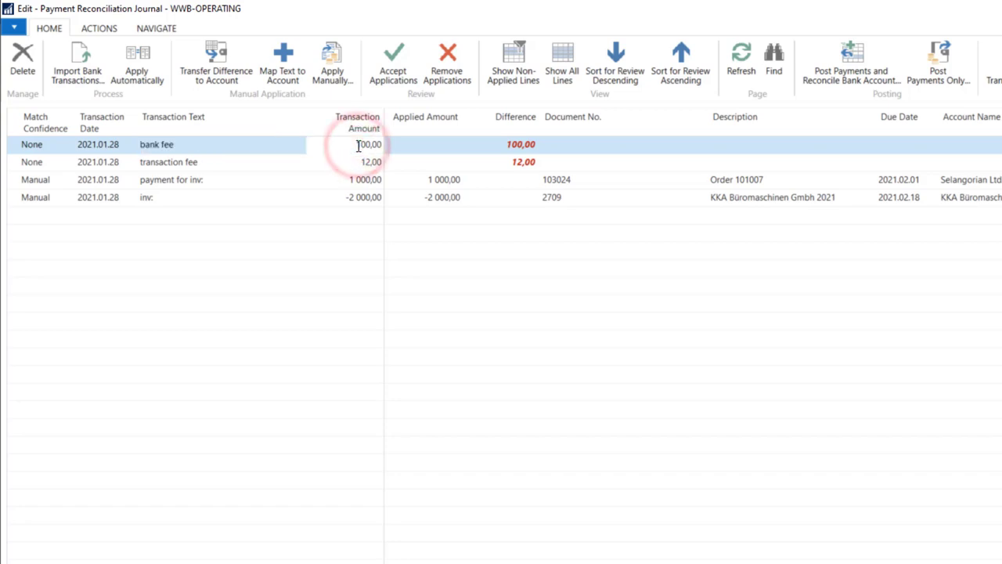
pyautogui.doubleClick(368, 144)
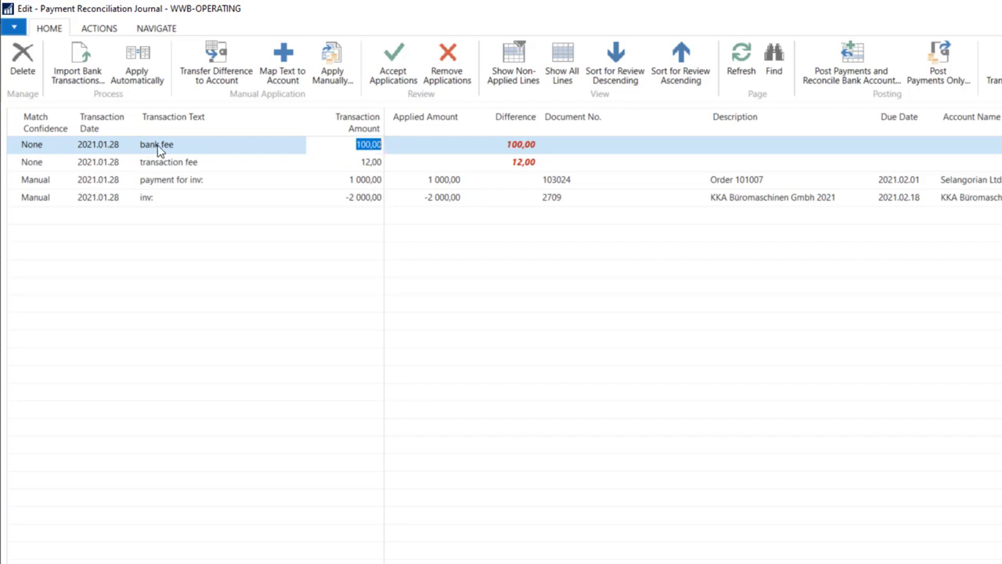
pyautogui.click(173, 144)
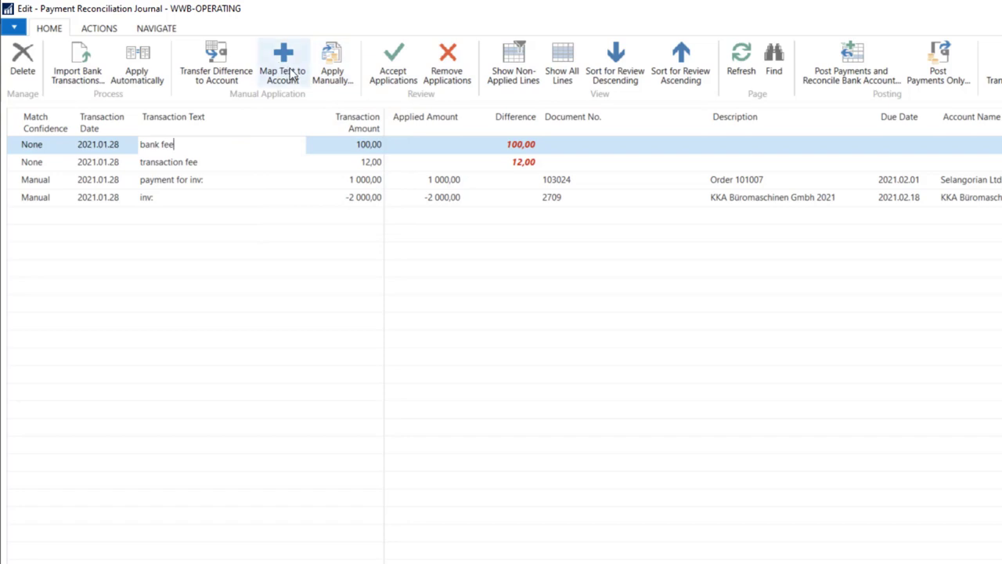
pyautogui.moveTo(284, 64)
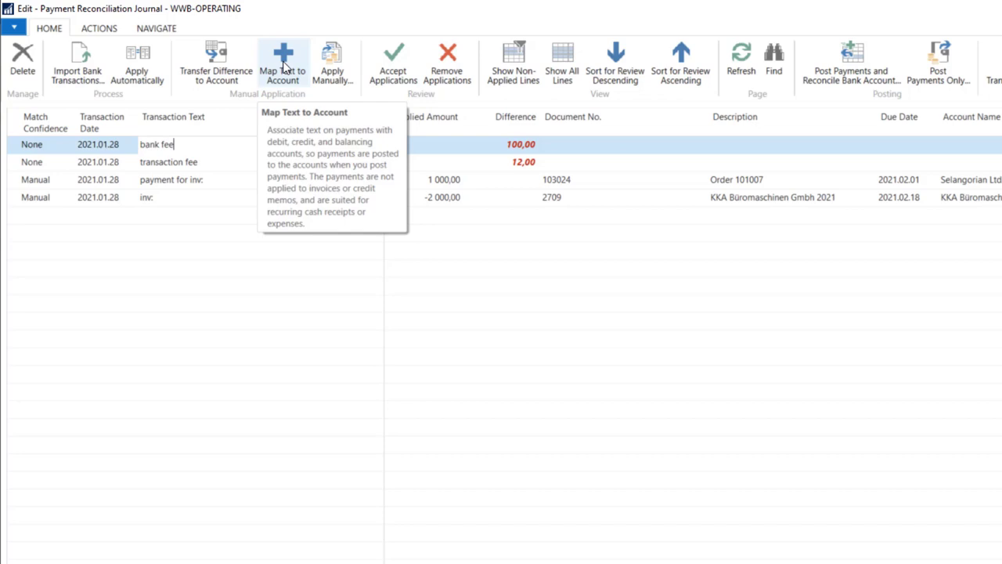
pyautogui.click(282, 63)
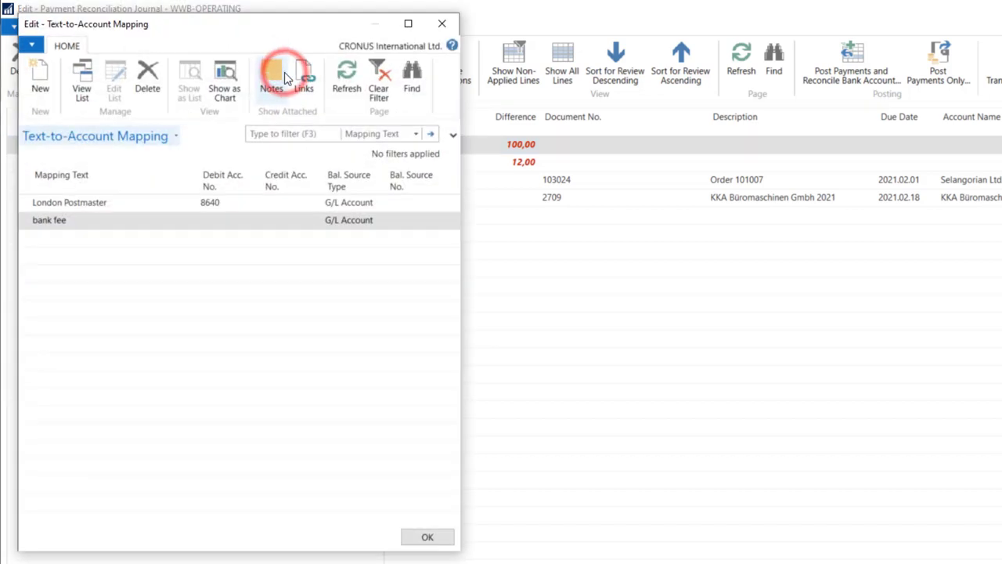
# Map the bank fee text to debit G/L account 8640
pyautogui.click(223, 219)
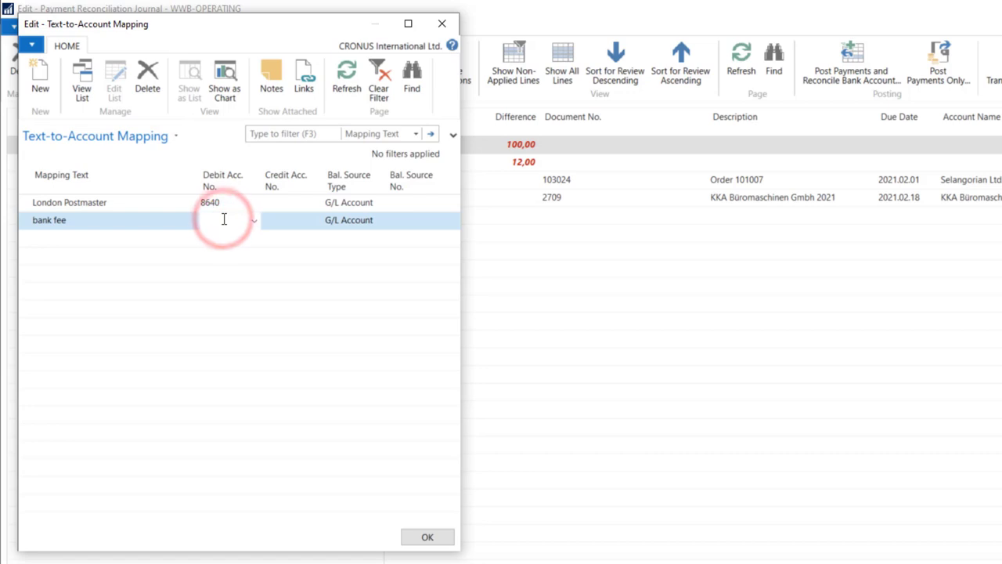
pyautogui.click(222, 219)
pyautogui.write('8640')
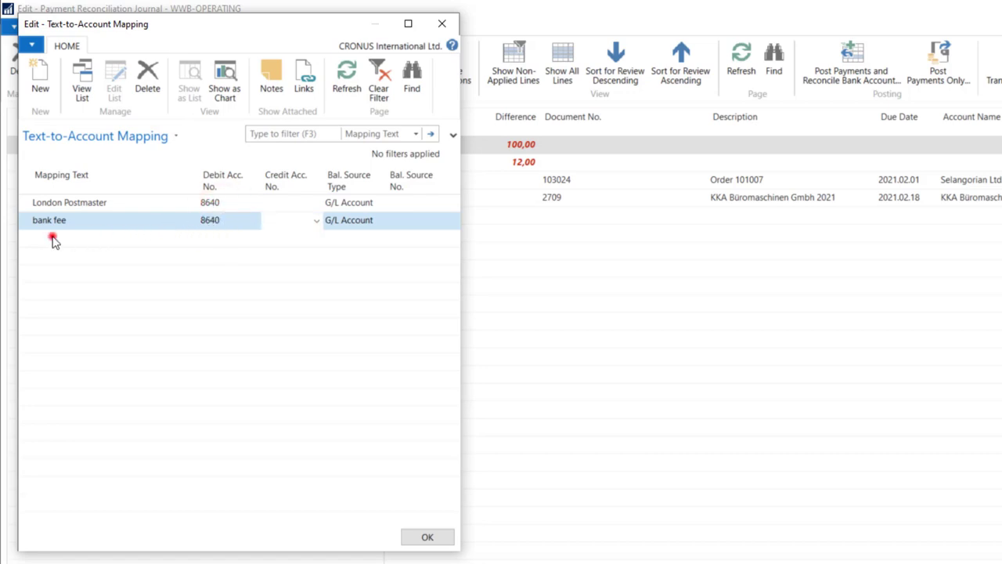
pyautogui.click(427, 535)
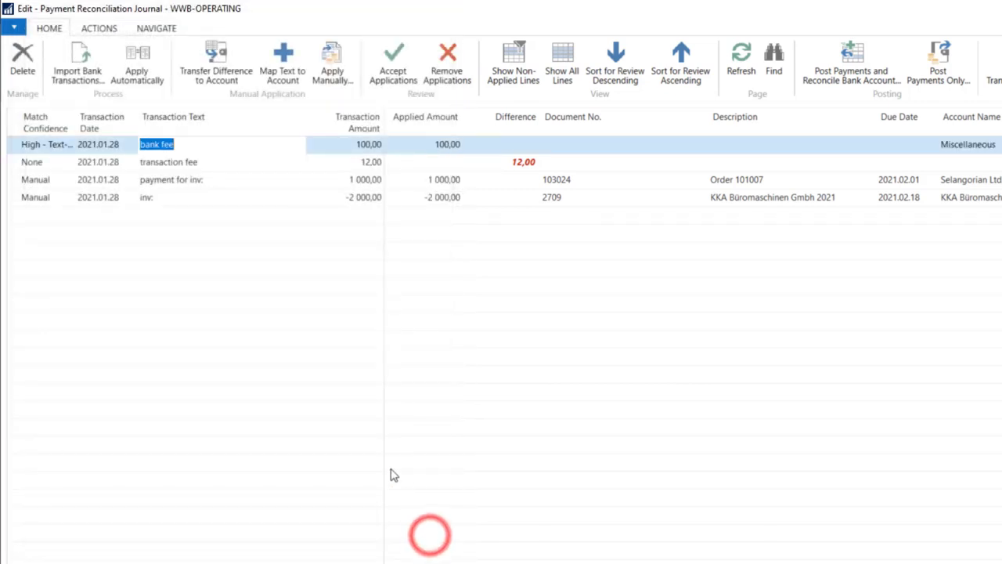
# Map the transaction fee text to debit G/L account 8640 as well
pyautogui.click(169, 162)
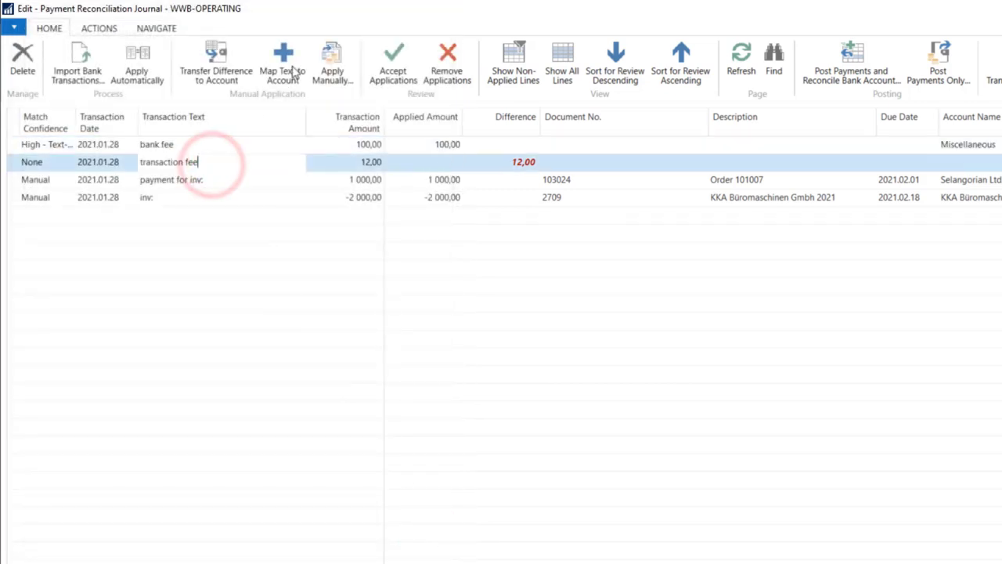
pyautogui.click(282, 63)
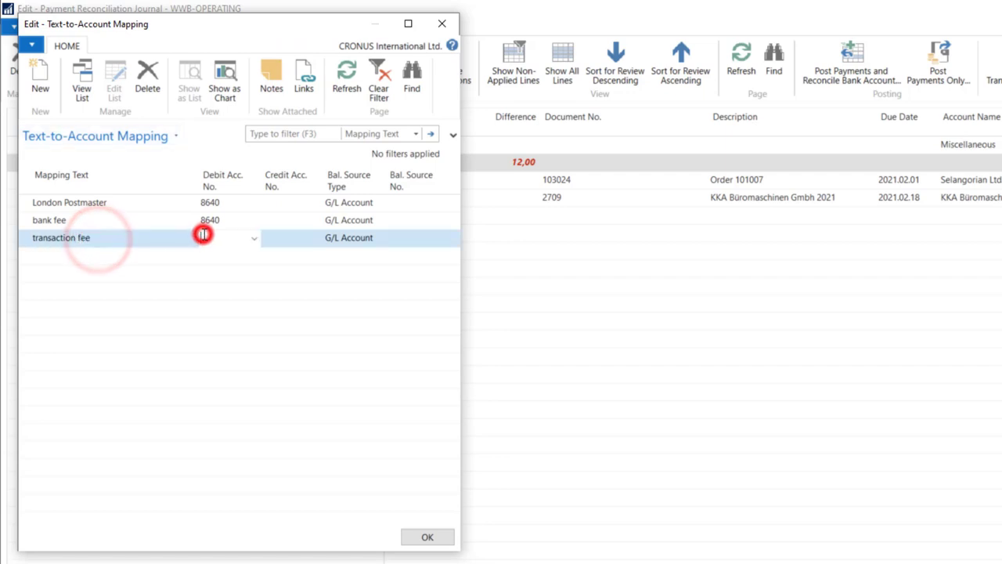
pyautogui.click(222, 238)
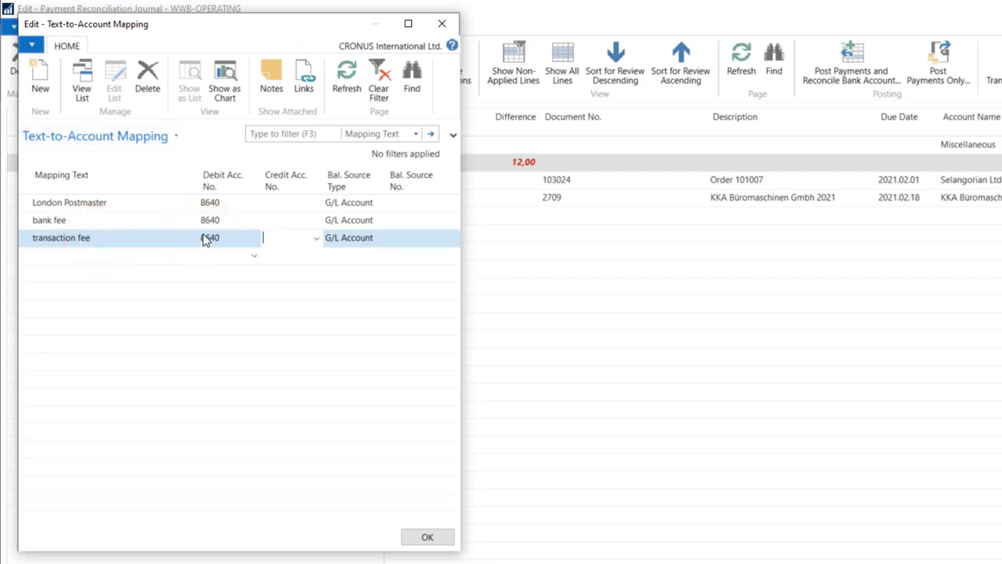
pyautogui.click(426, 536)
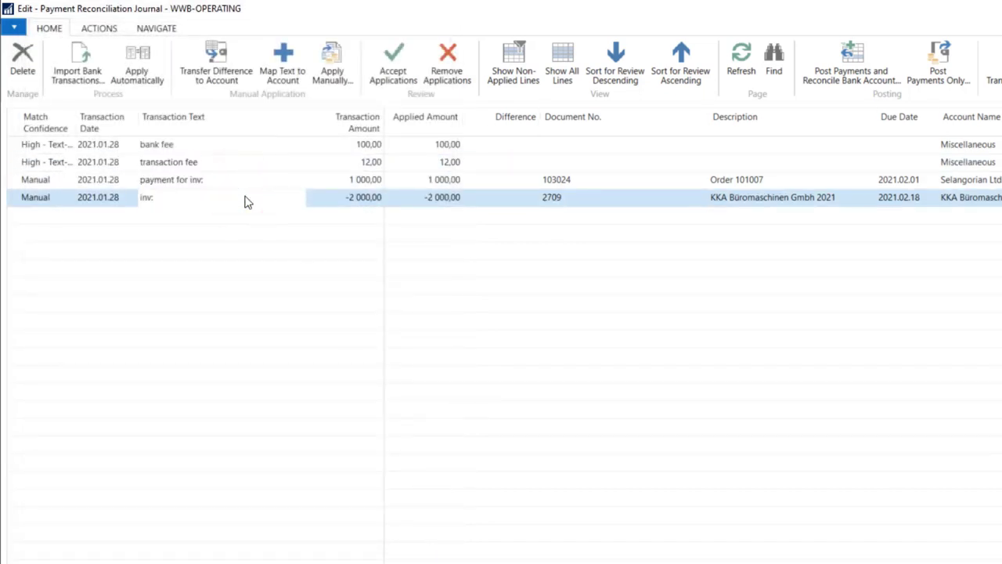
pyautogui.moveTo(185, 205)
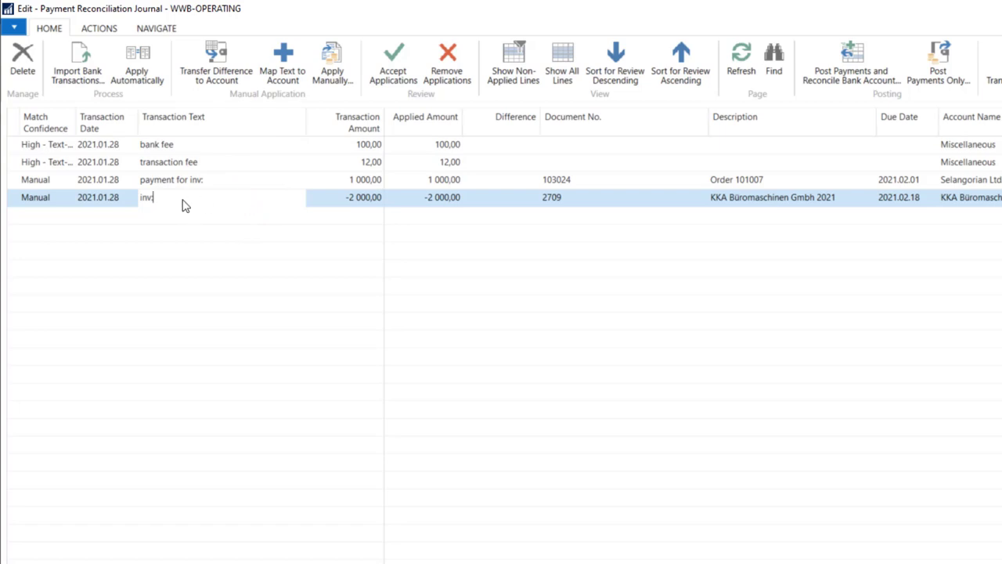
pyautogui.moveTo(463, 206)
pyautogui.write(':')
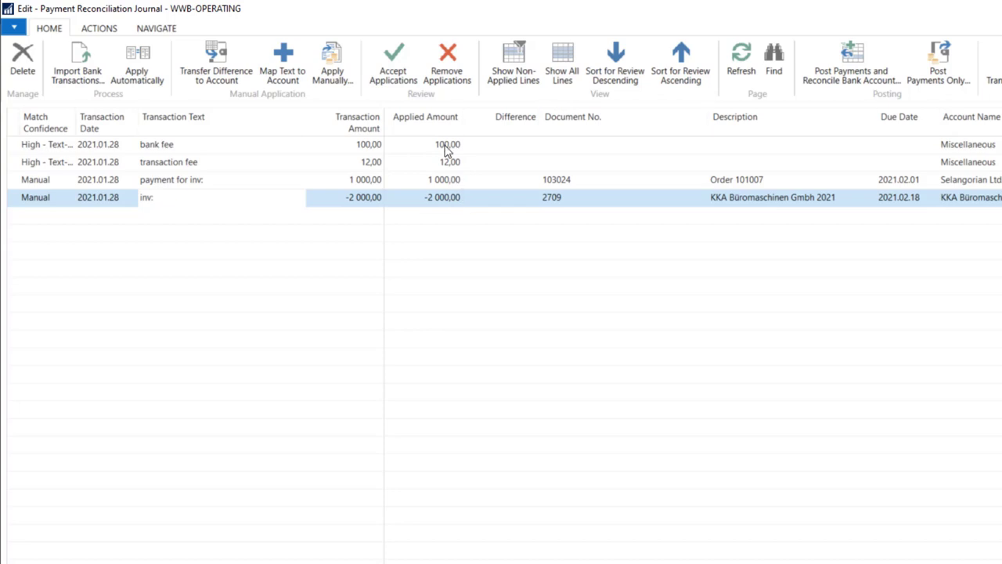
# Remove applications from the lines and add invoice numbers 103024 and 2706 to the texts
pyautogui.click(146, 198)
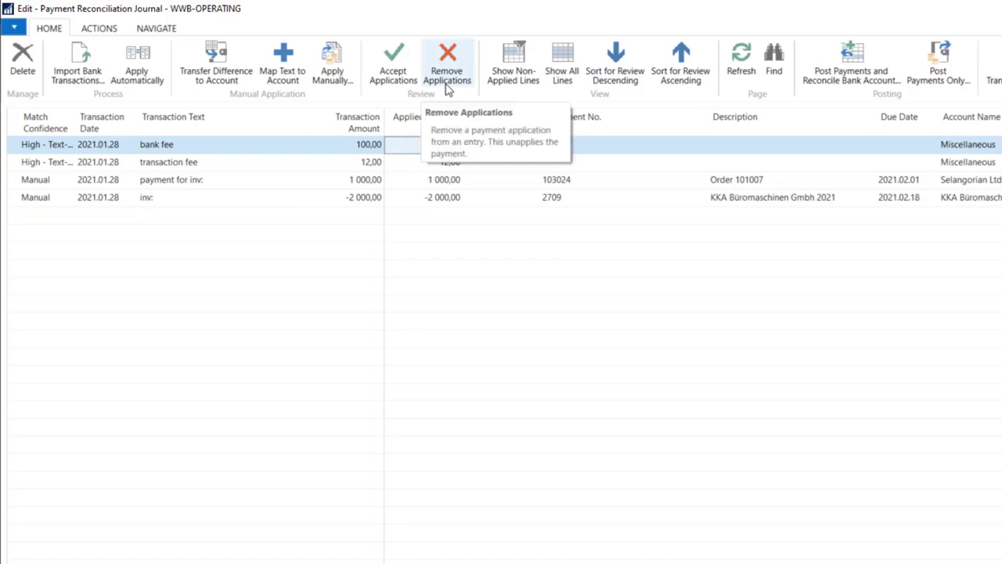
pyautogui.click(448, 63)
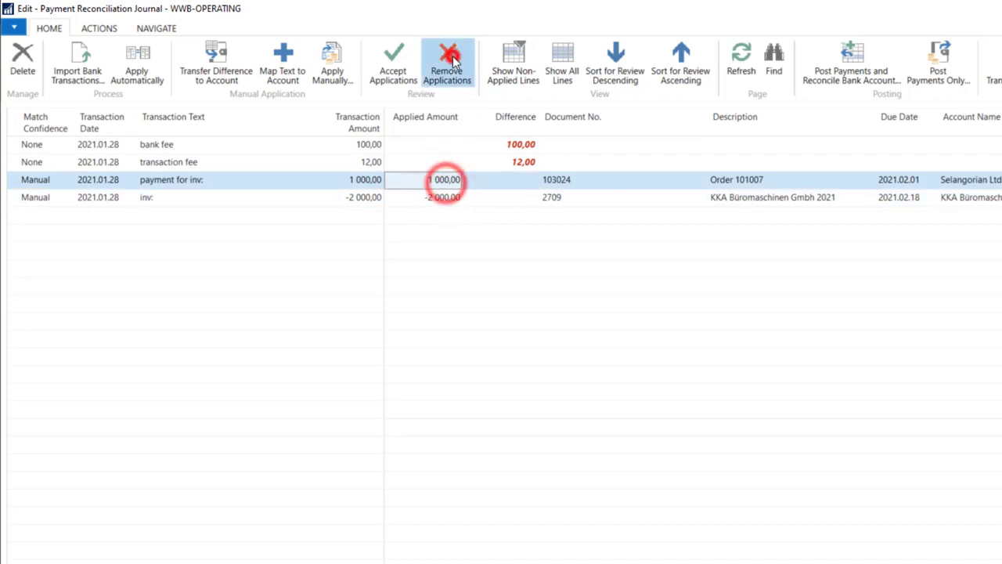
pyautogui.click(448, 63)
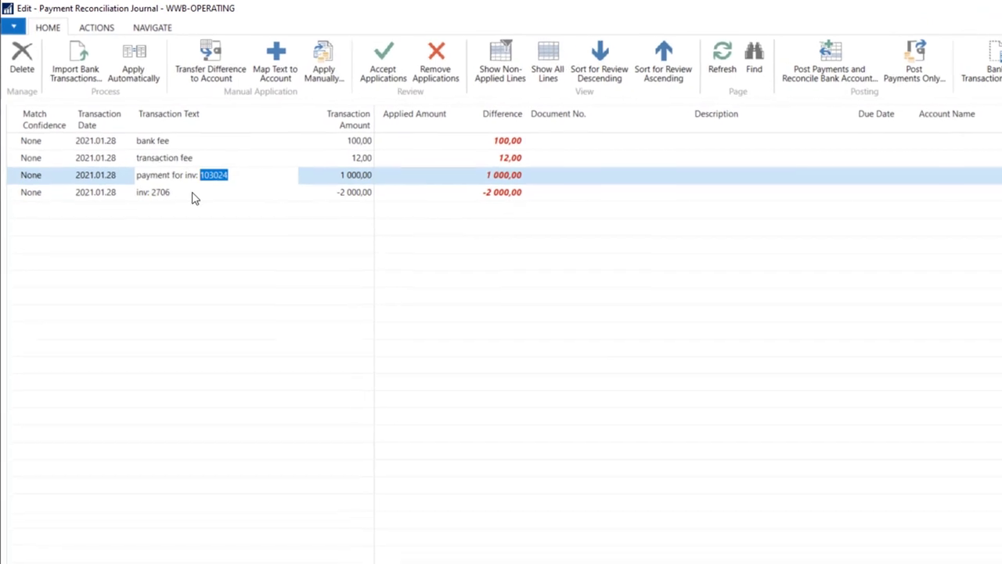
pyautogui.click(243, 188)
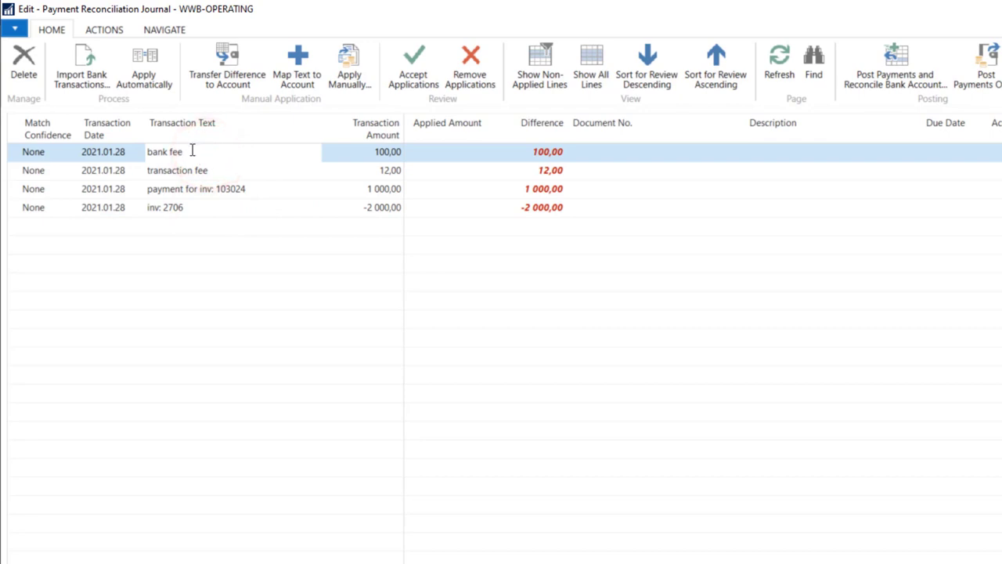
pyautogui.moveTo(297, 66)
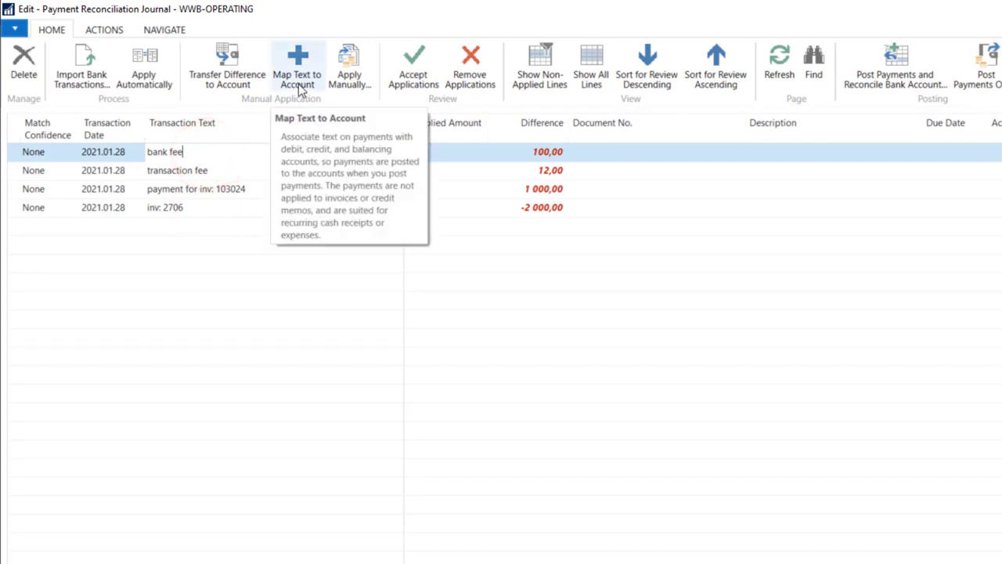
pyautogui.moveTo(284, 100)
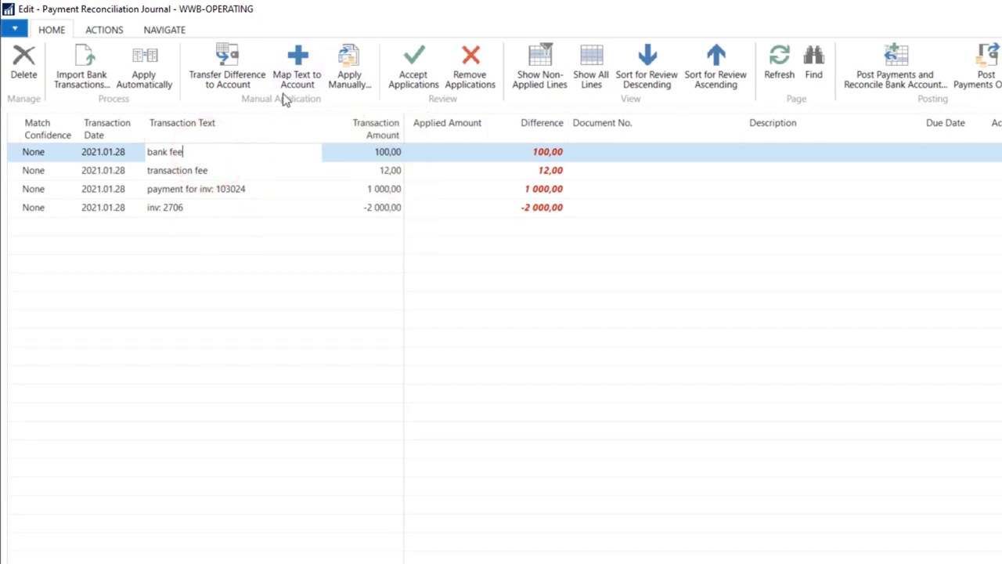
# Retype 'bank fee' and apply all four payment lines automatically
pyautogui.click(207, 150)
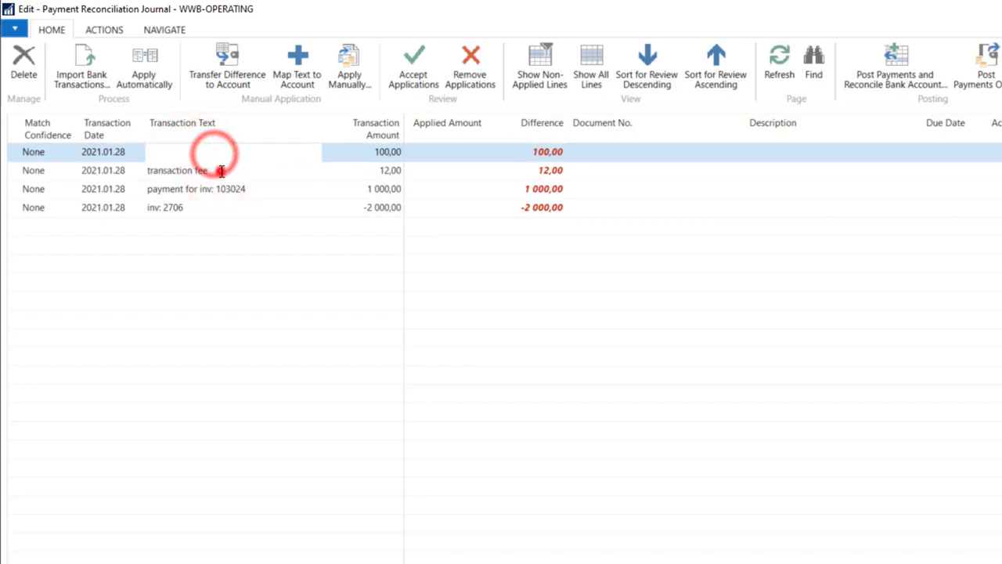
pyautogui.write('bank fee')
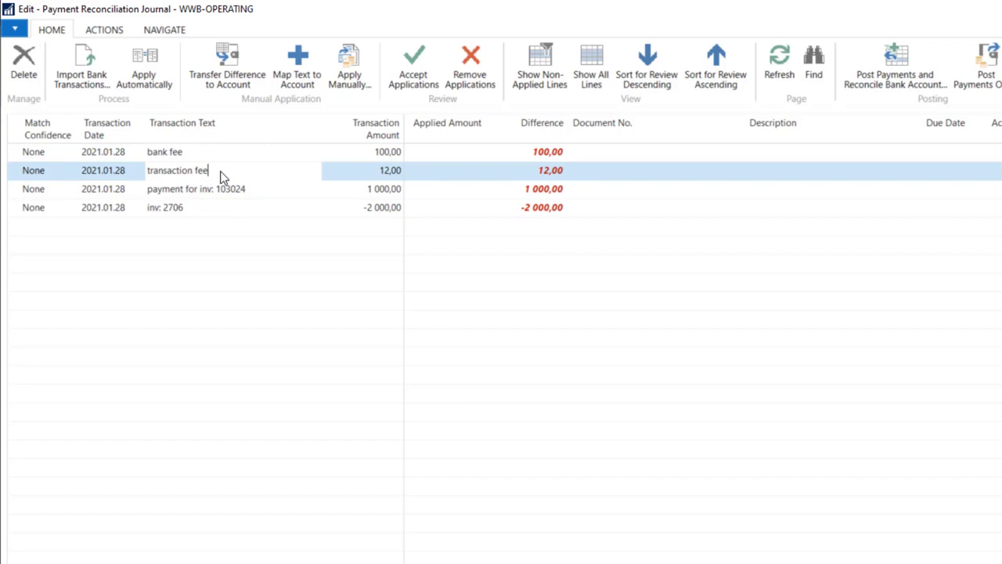
pyautogui.moveTo(144, 66)
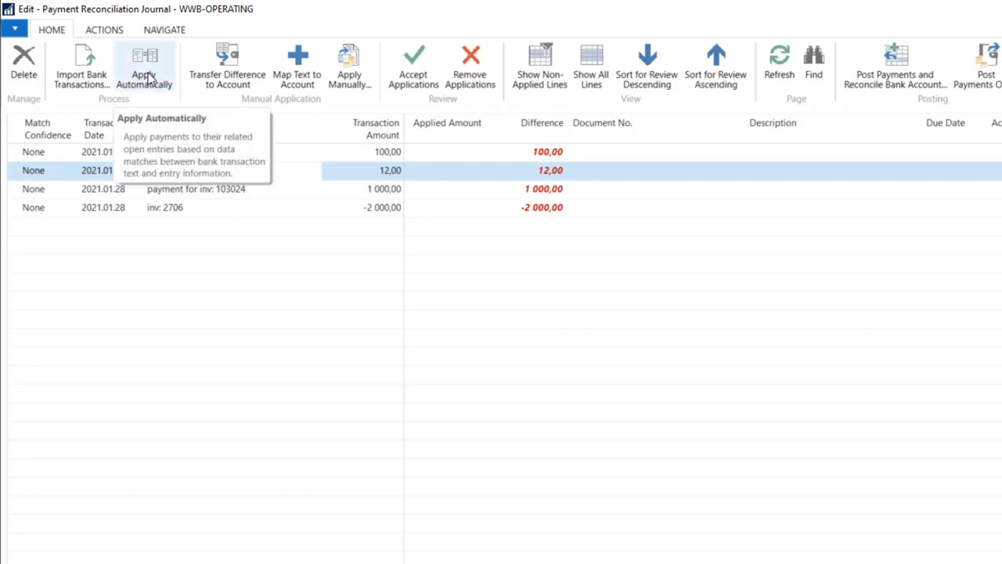
pyautogui.click(144, 66)
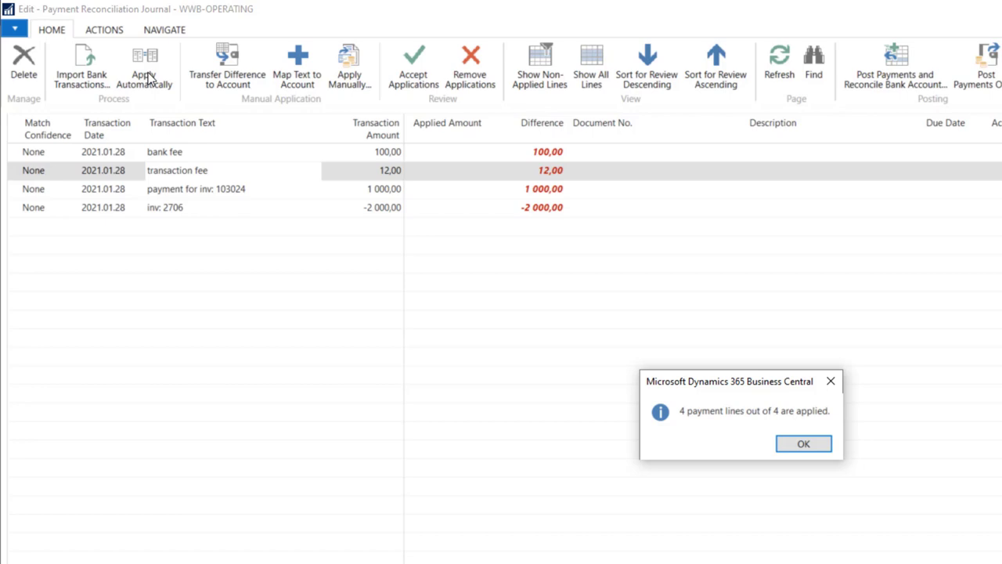
pyautogui.click(802, 444)
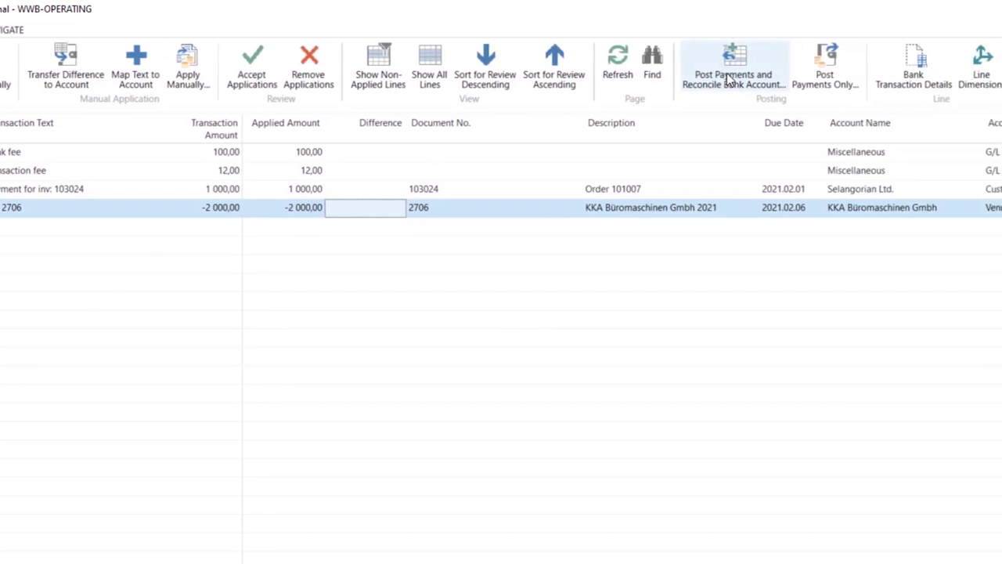
# Post the payments and reconcile the bank account, confirming with Yes
pyautogui.click(733, 69)
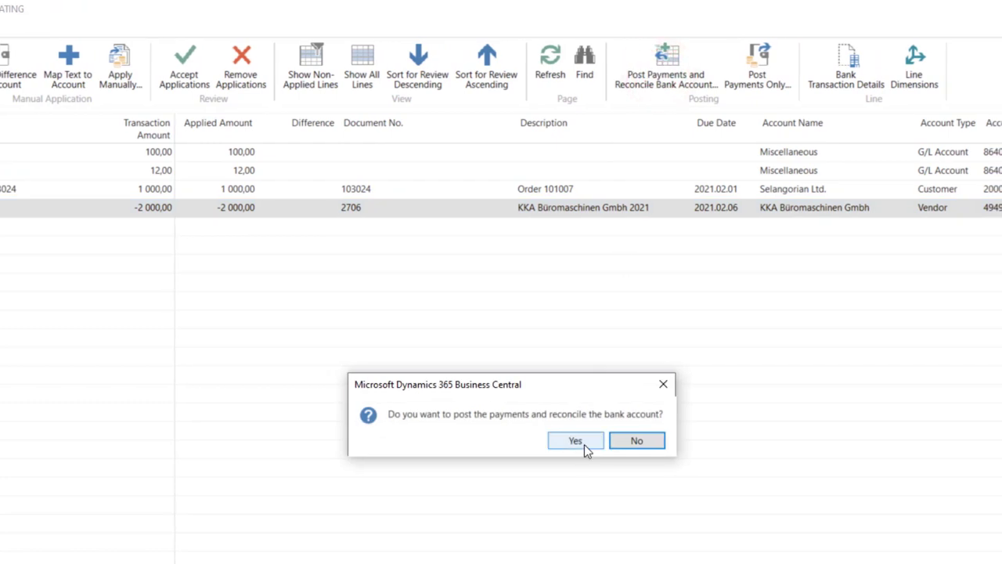
pyautogui.click(576, 441)
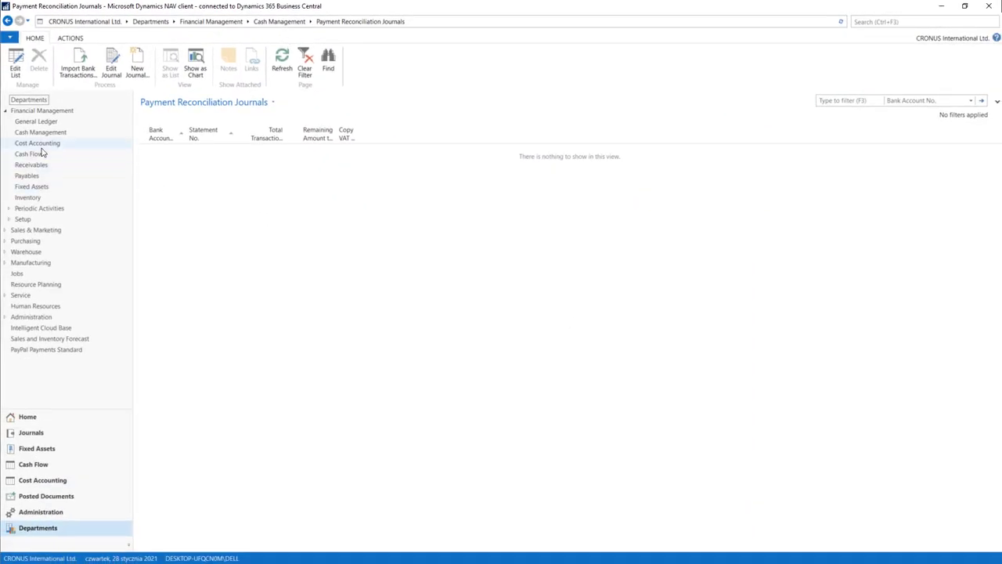
# View the WWB-OPERATING Ledger Entries and select the four new 2021.01.28 payment entries
pyautogui.click(41, 131)
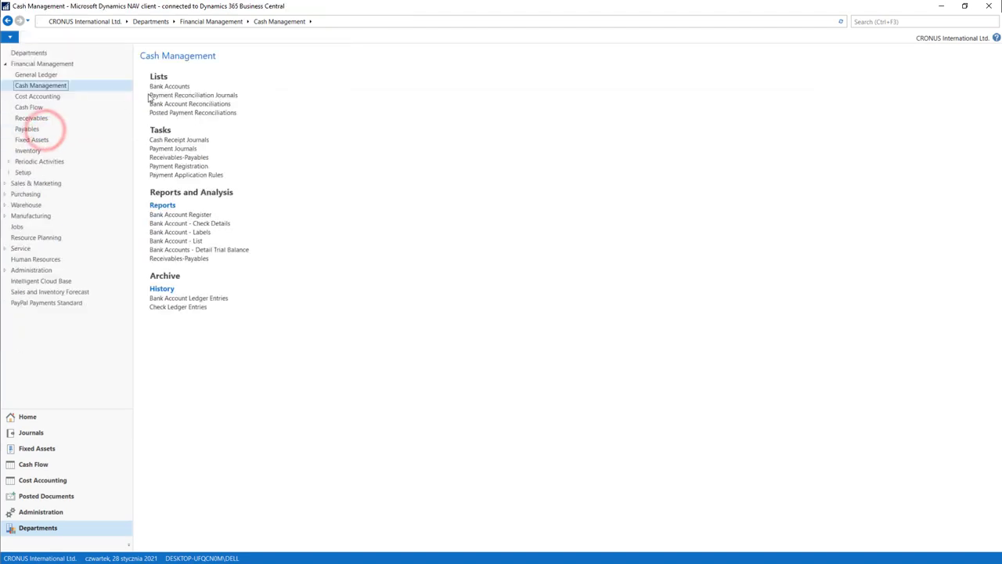
pyautogui.click(169, 87)
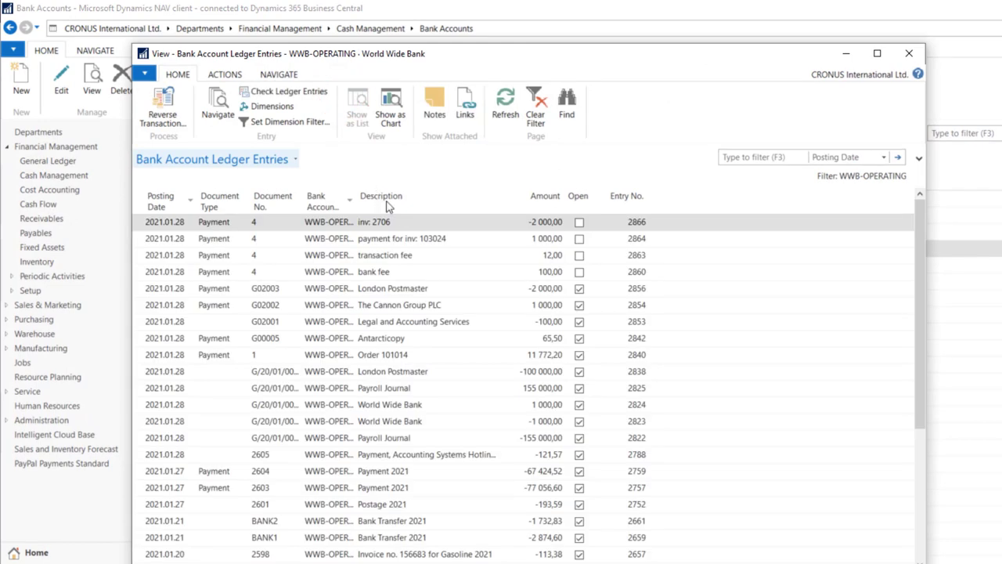
pyautogui.click(414, 254)
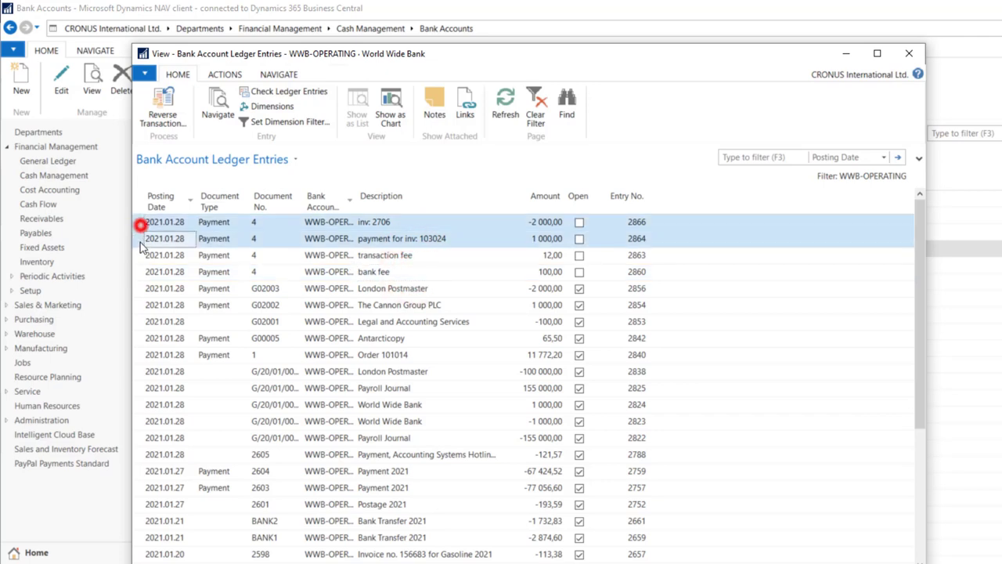
pyautogui.click(164, 272)
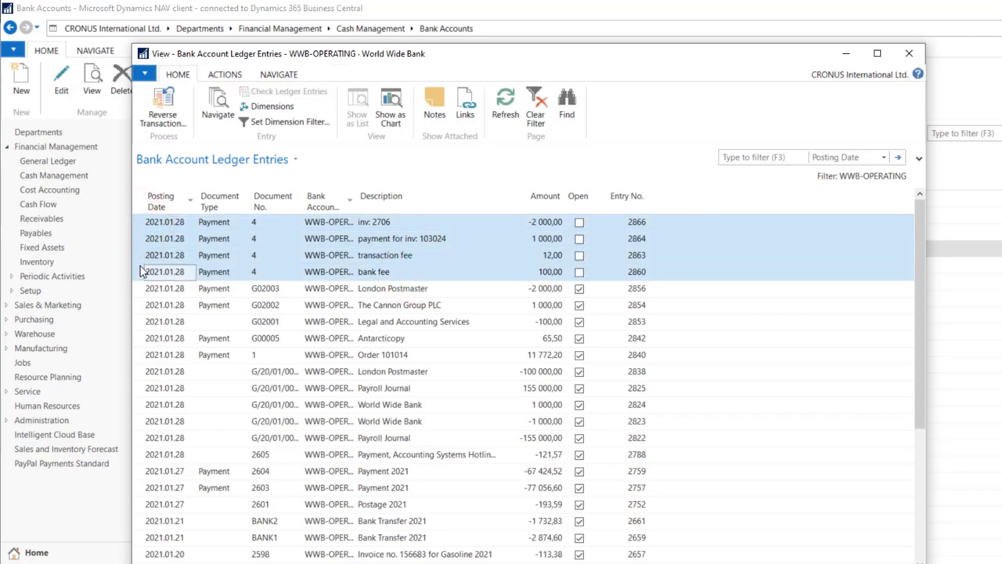